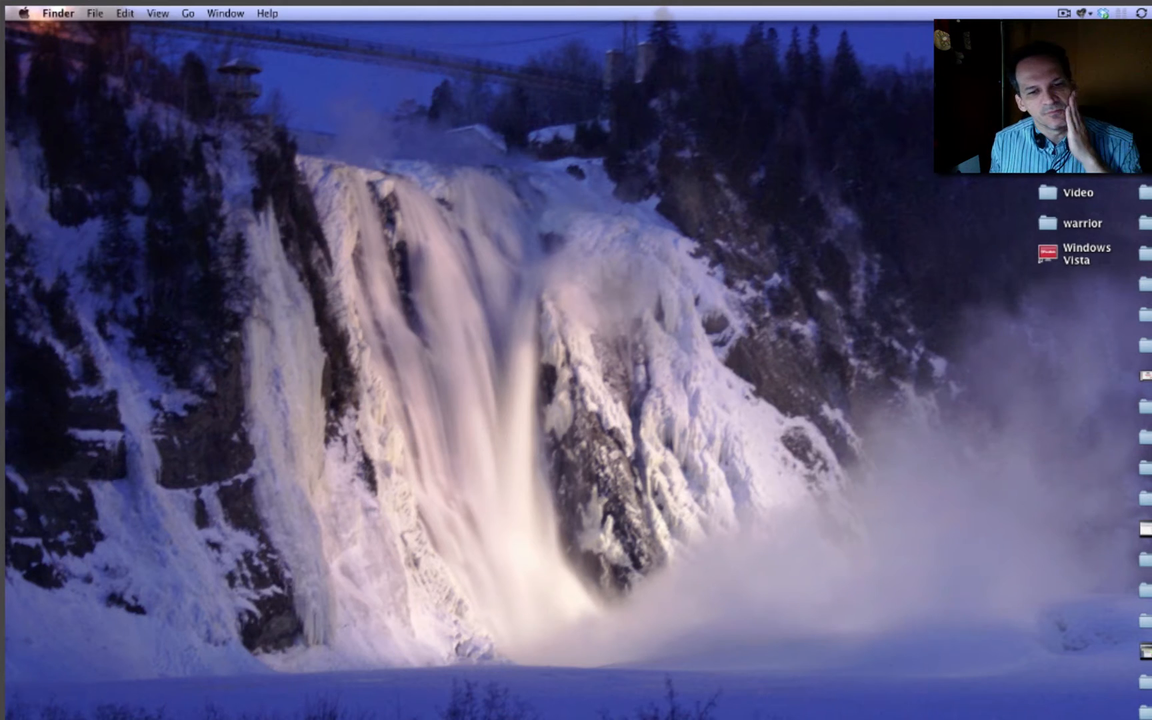
- Create a new Keynote presentation from the Theme Chooser using the Vintage theme
click(103, 13)
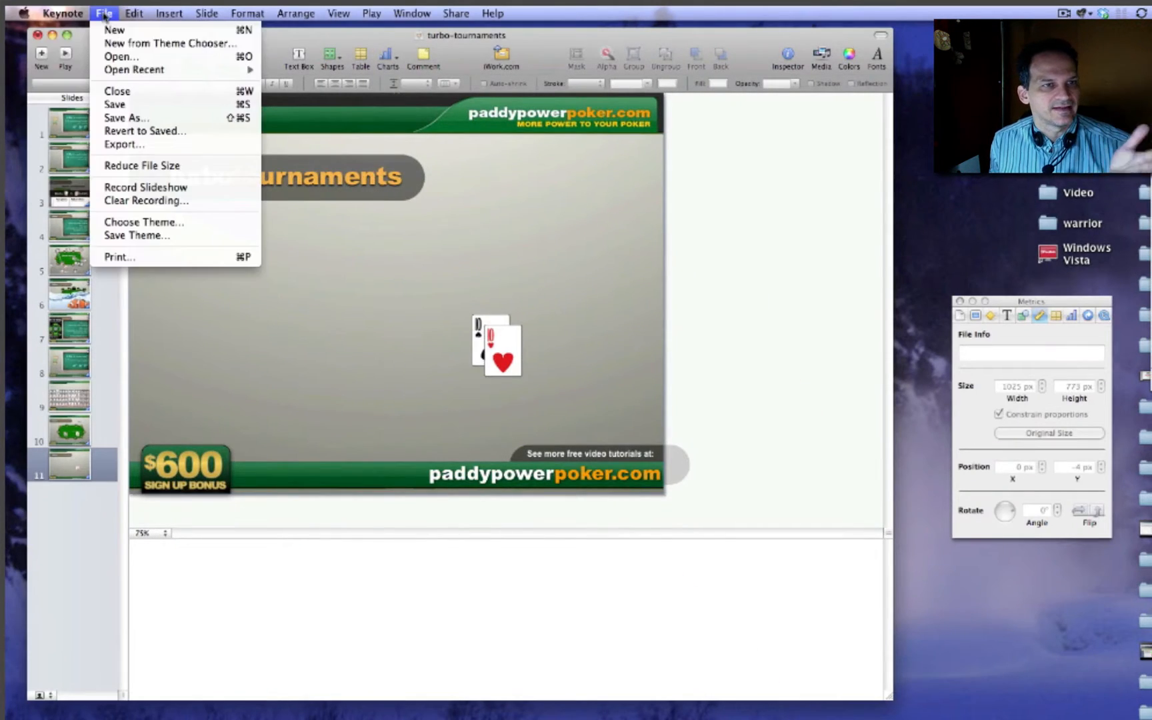
click(171, 43)
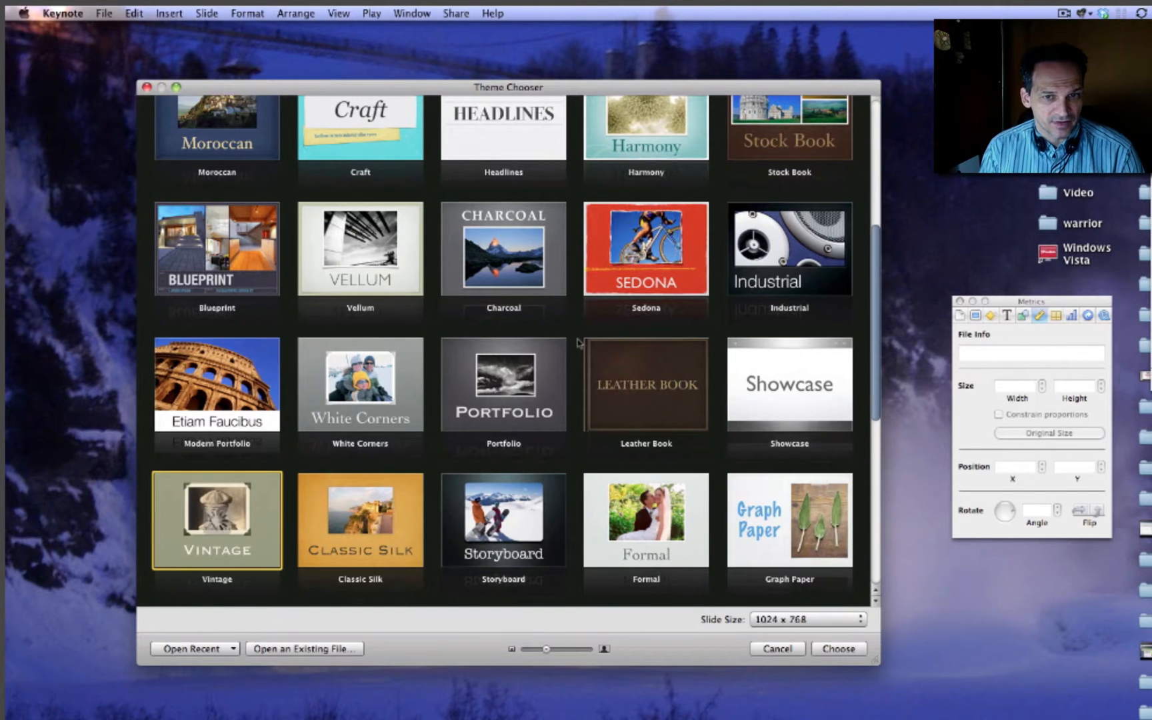
click(837, 647)
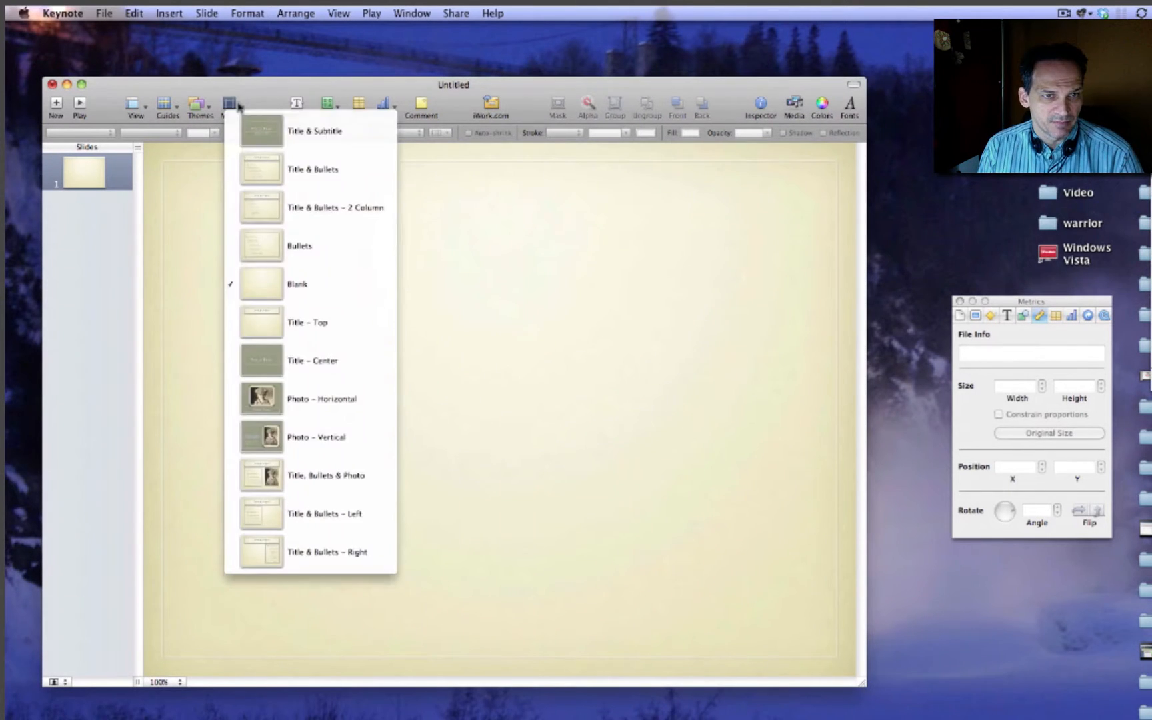
- Add a rectangle to a blank-layout slide and size it to 600 × 125 px
click(312, 360)
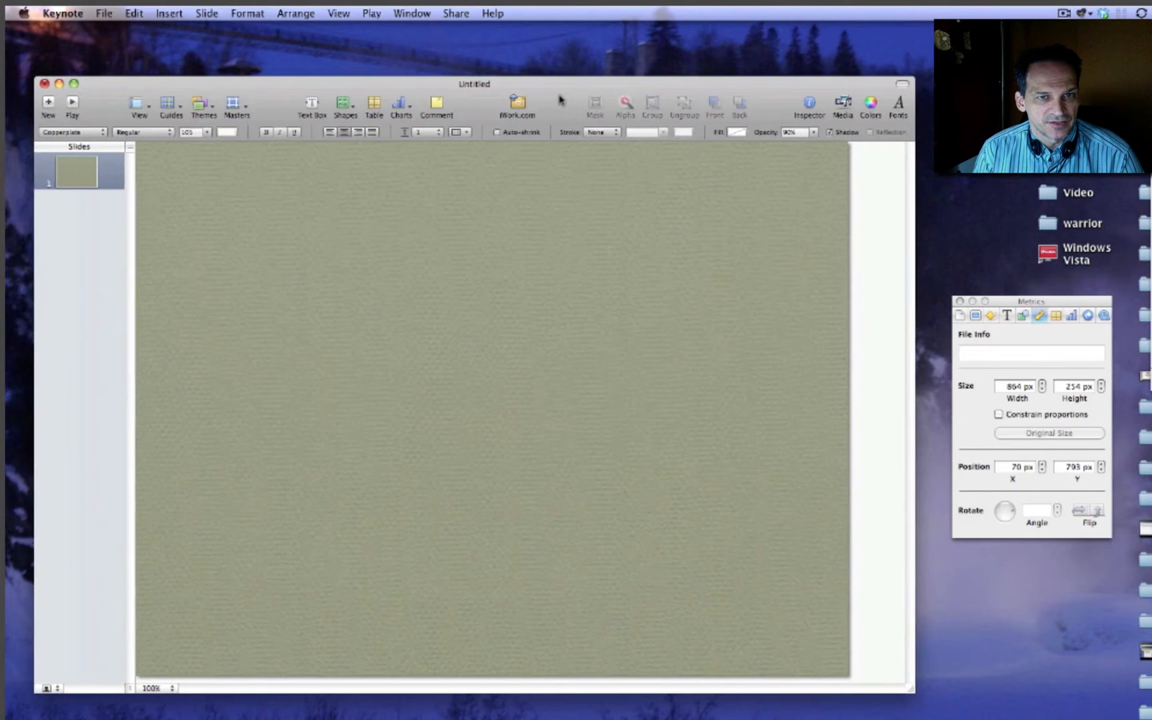
click(344, 105)
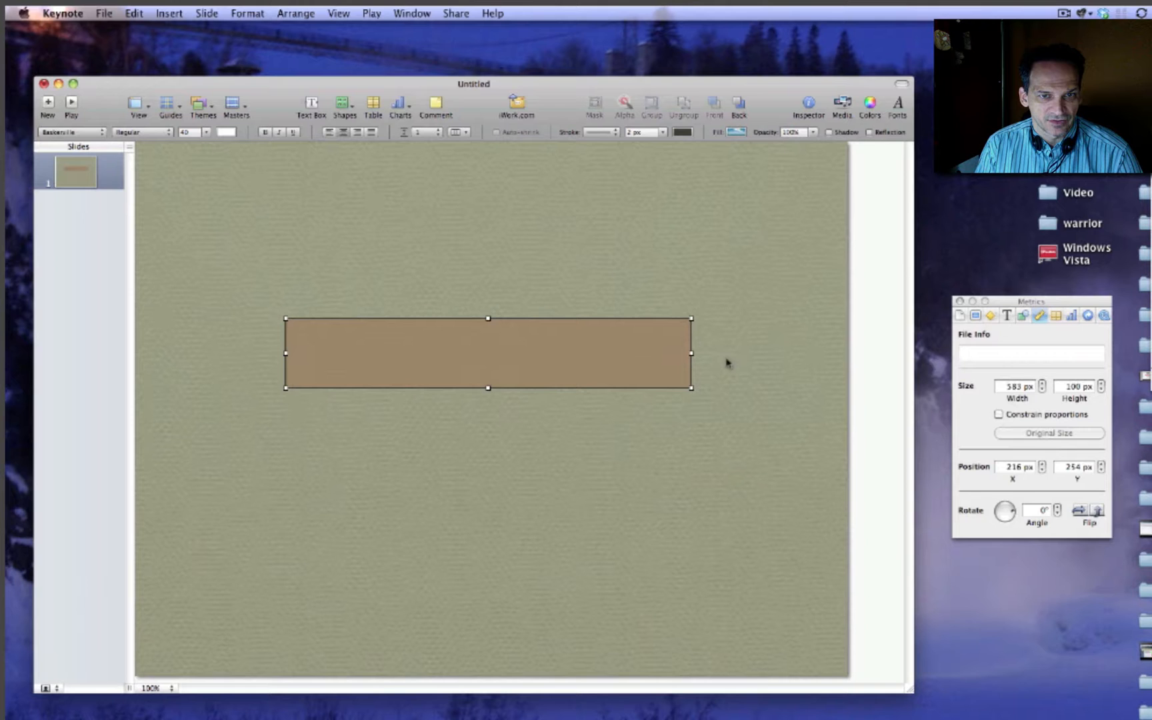
drag(1032, 302, 806, 265)
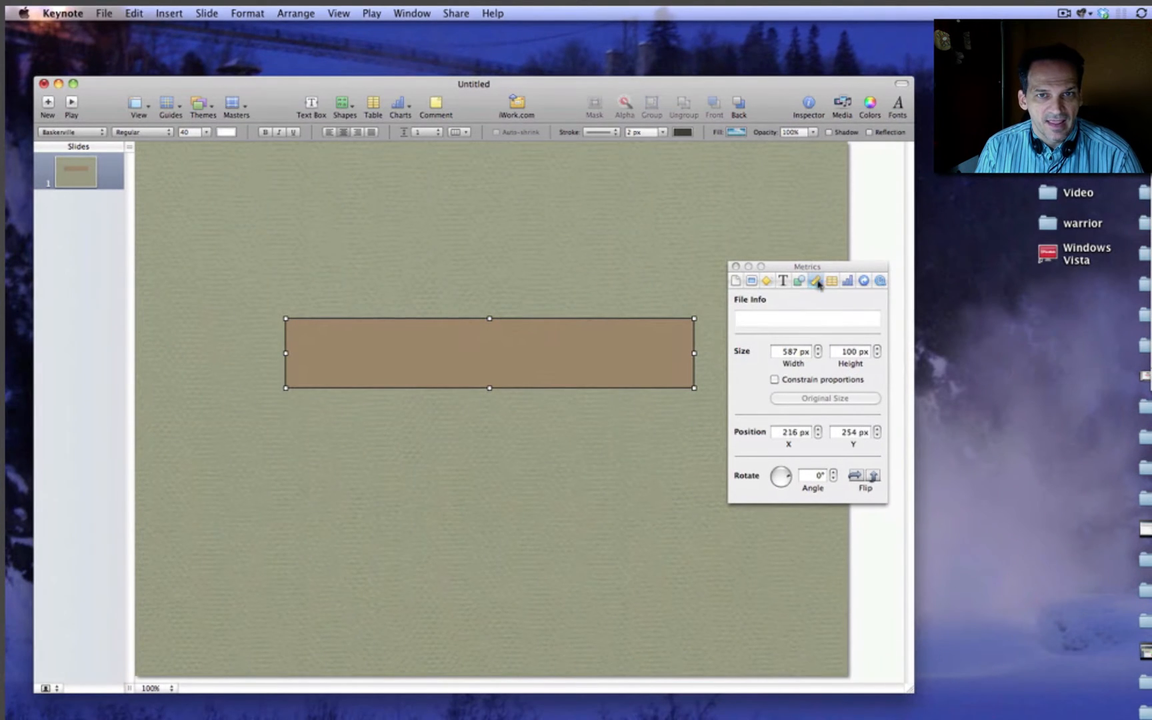
click(818, 348)
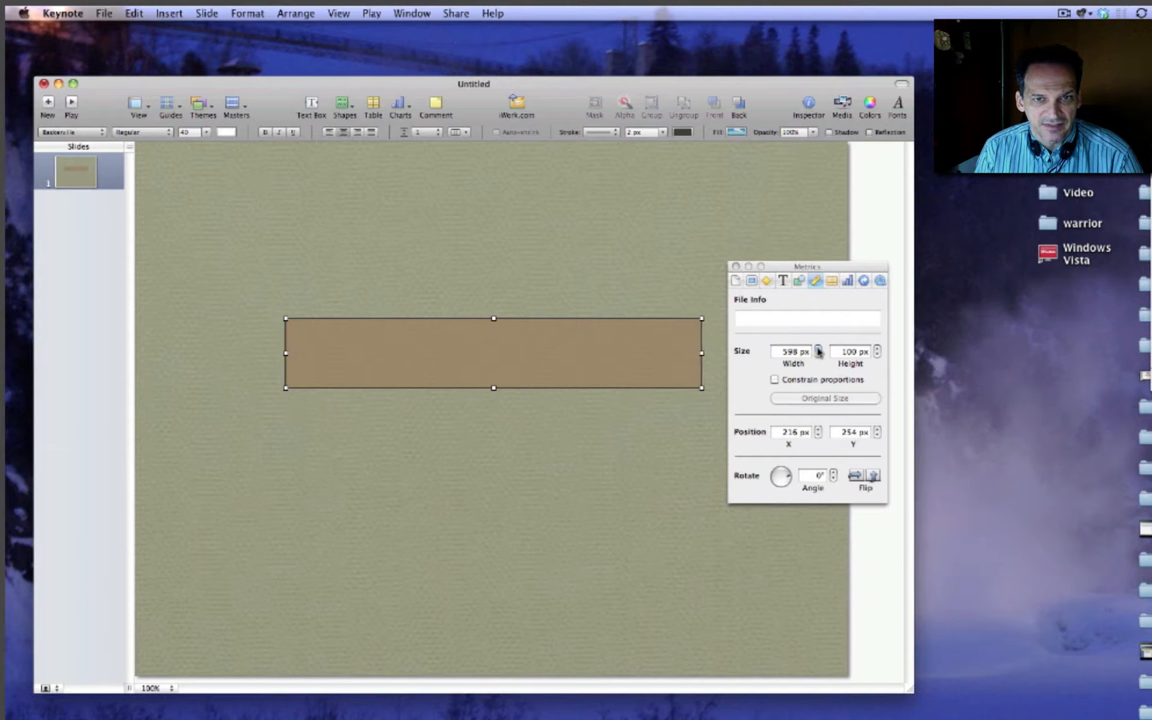
click(877, 349)
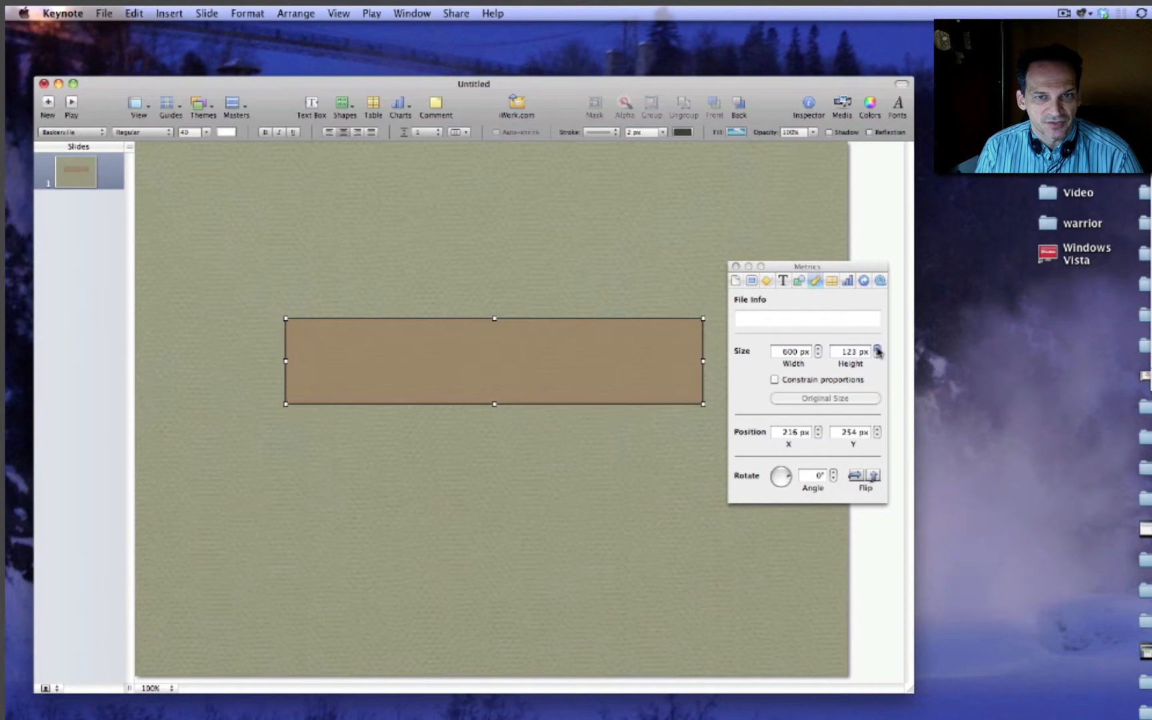
drag(806, 266, 834, 224)
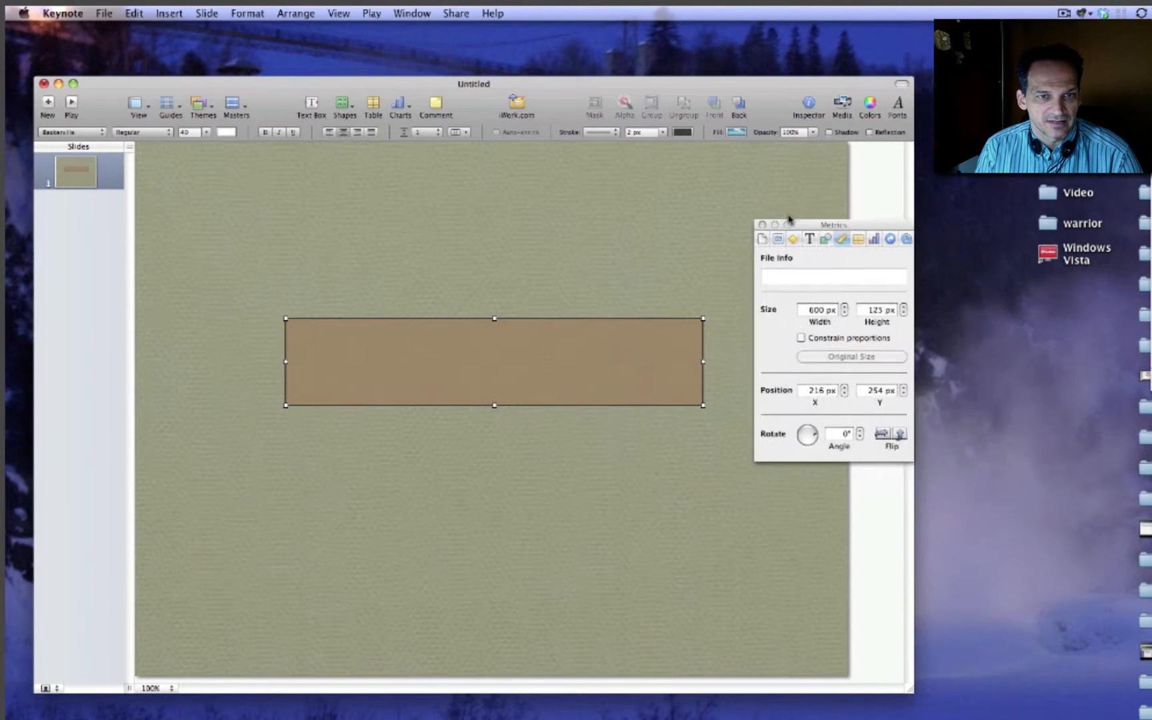
- Set the rectangle's fill to None, leaving only its outline
click(777, 223)
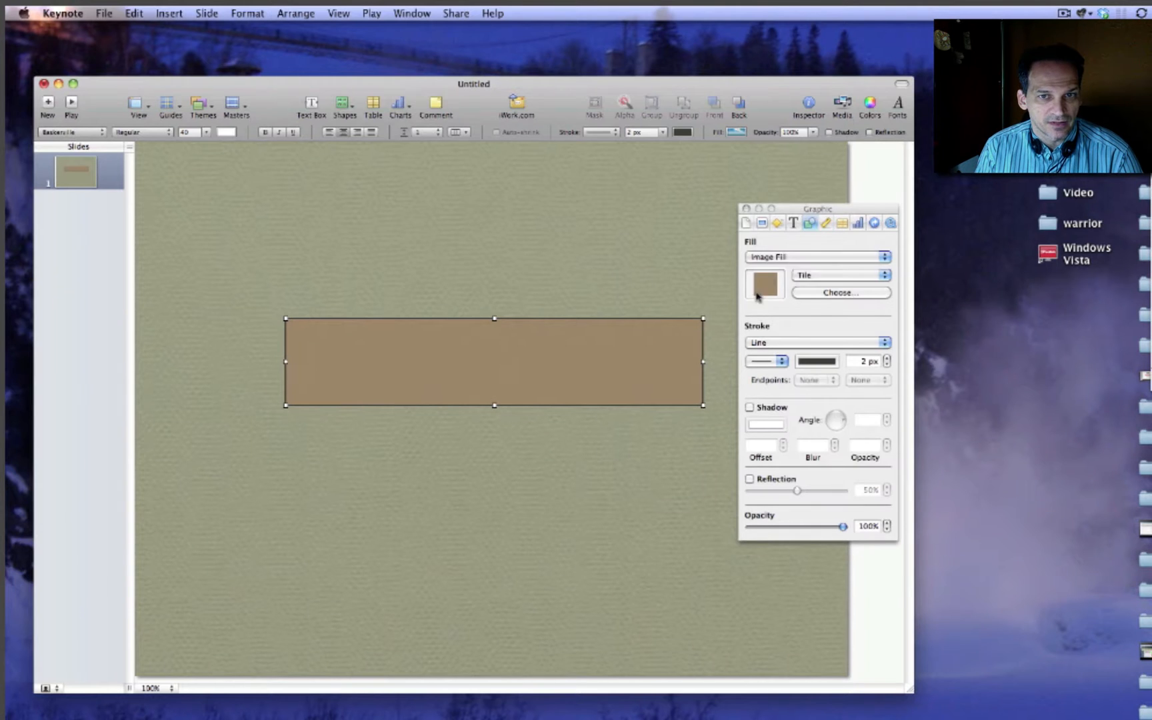
click(816, 256)
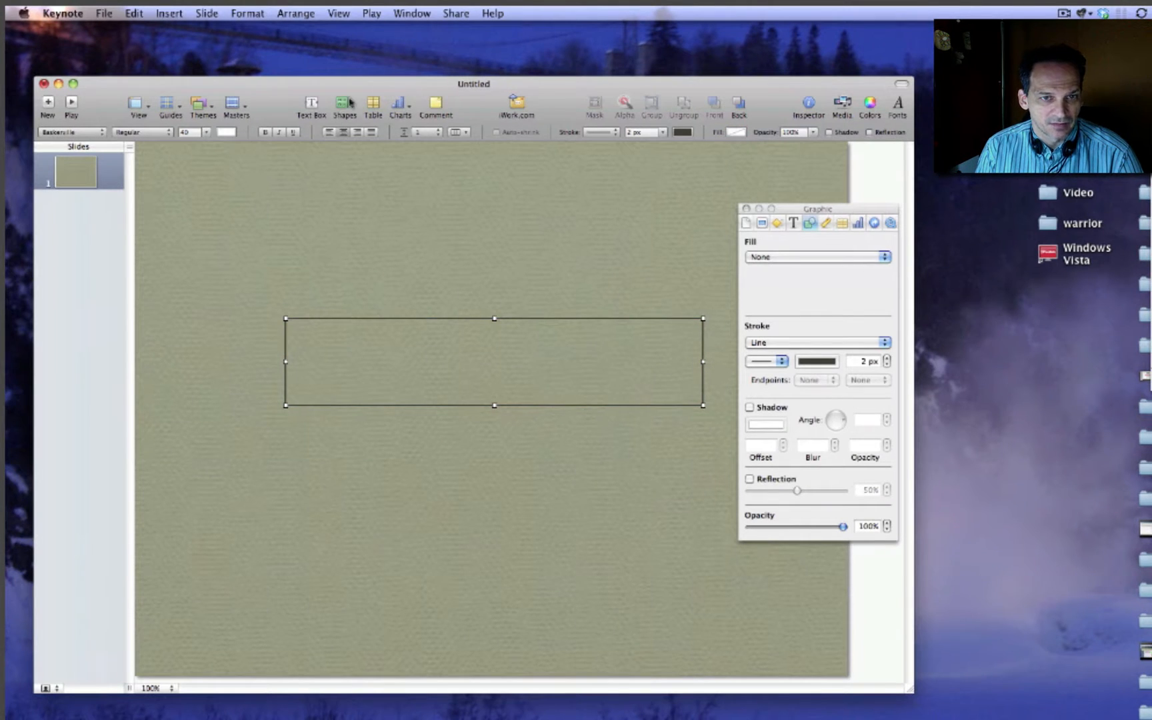
click(373, 372)
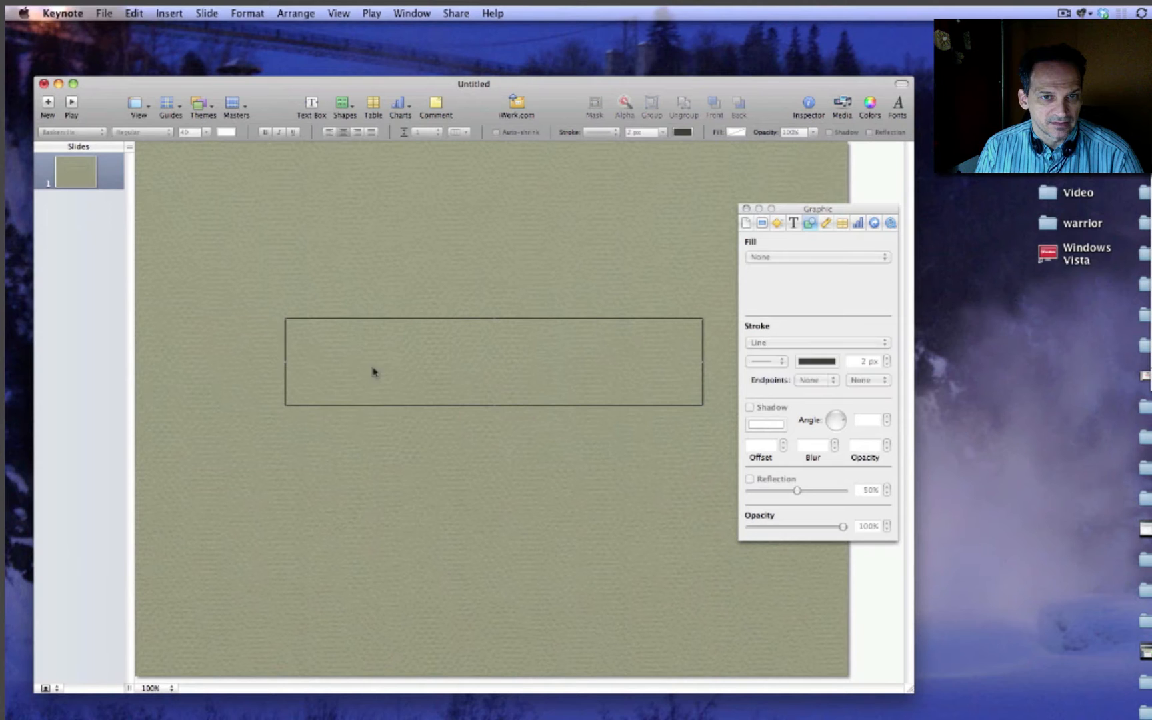
- Enter the title 'New York Minute Banners' in a text box and insert a star shape
drag(818, 208, 869, 203)
text(New York Minute Banners)
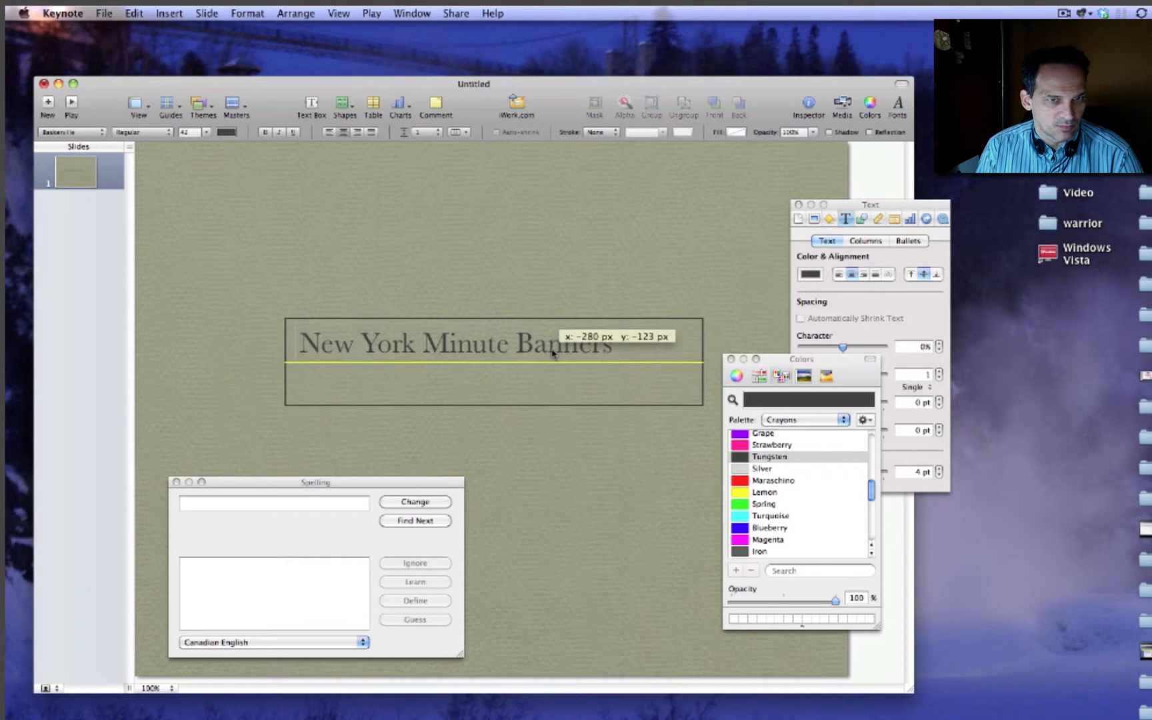
click(343, 107)
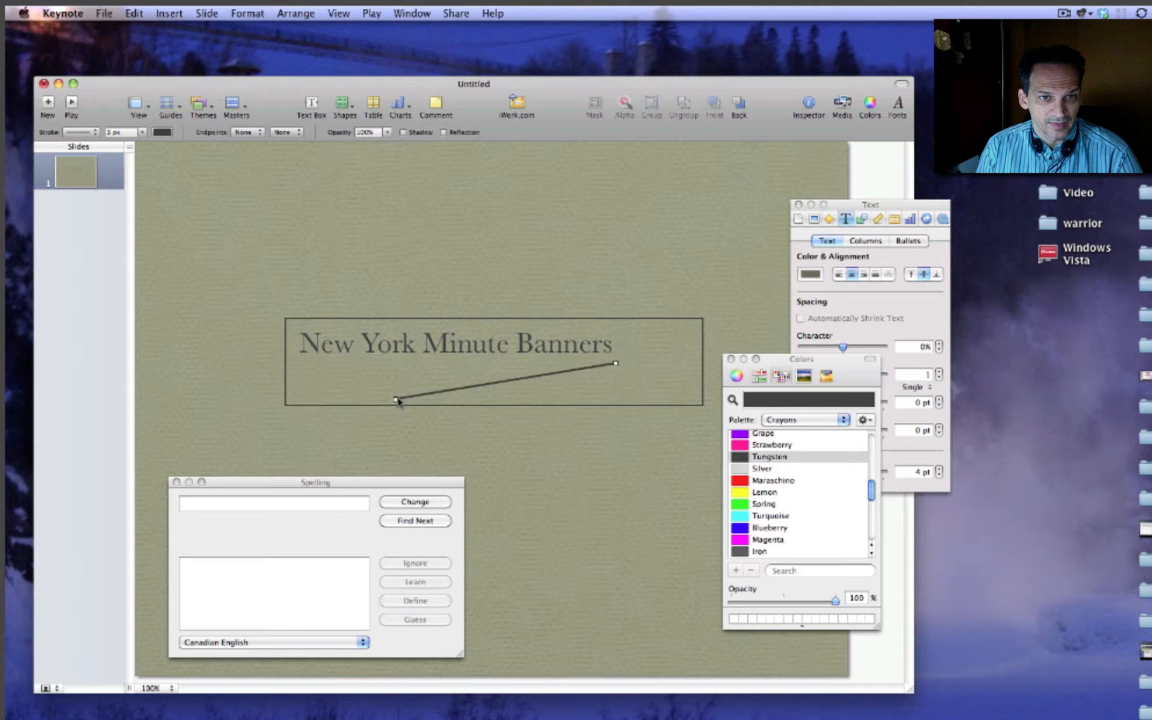
click(343, 106)
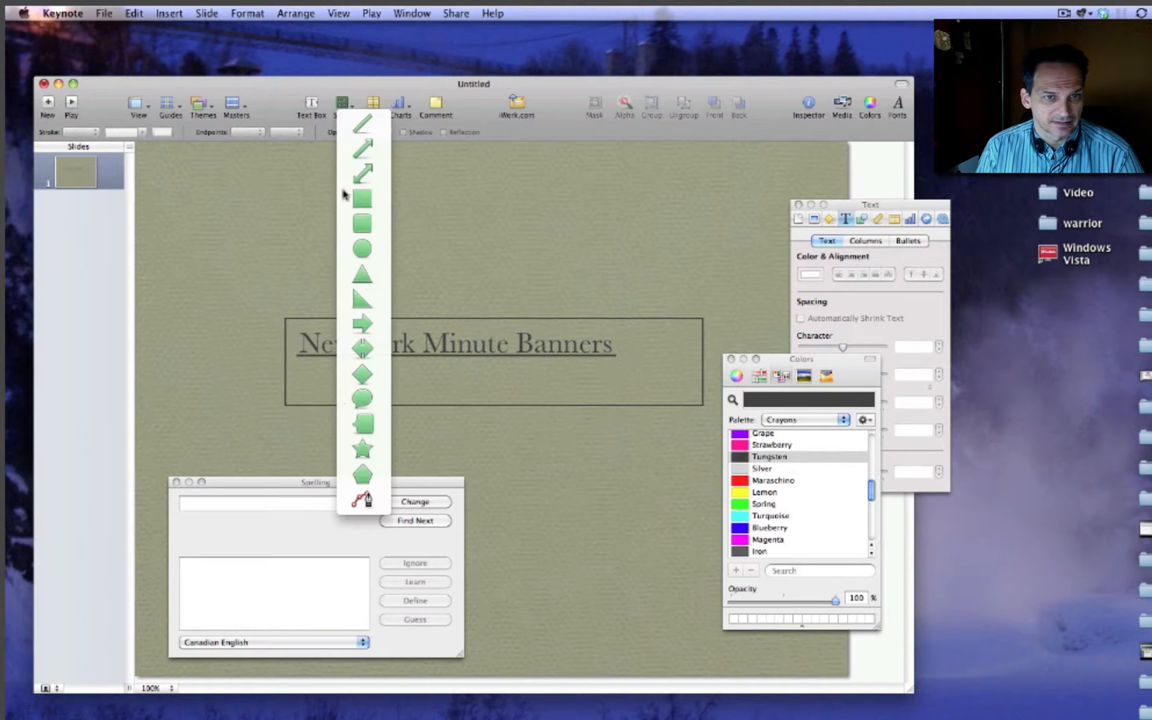
click(361, 448)
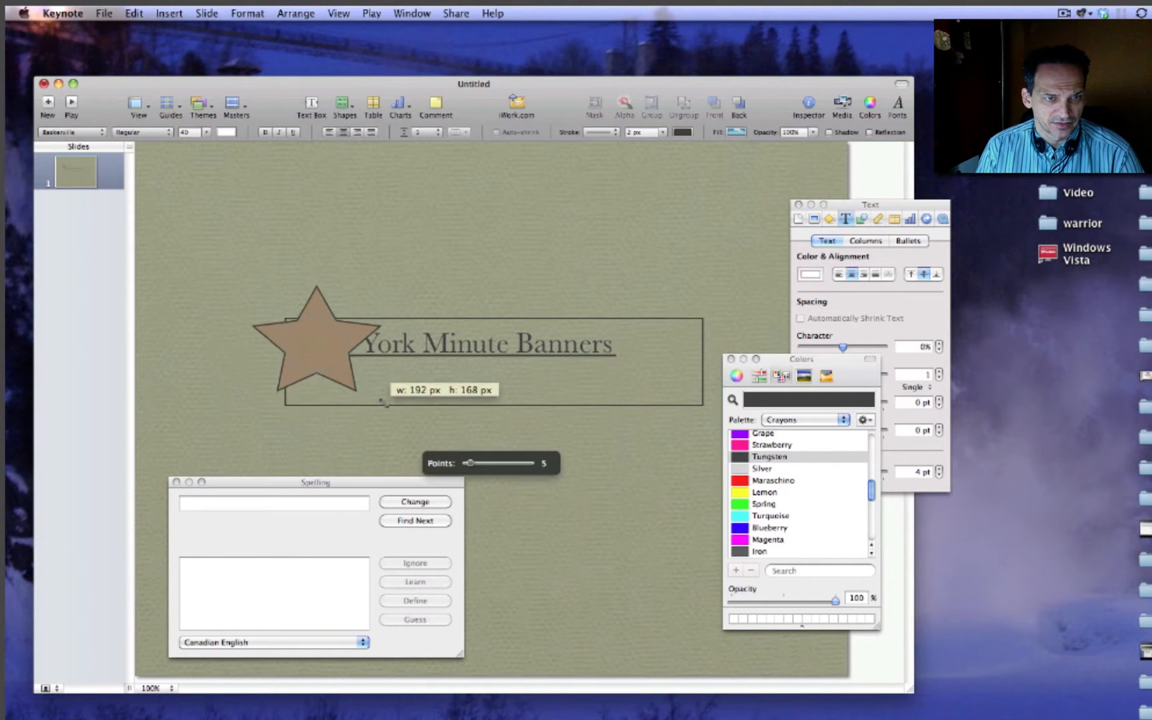
text(New)
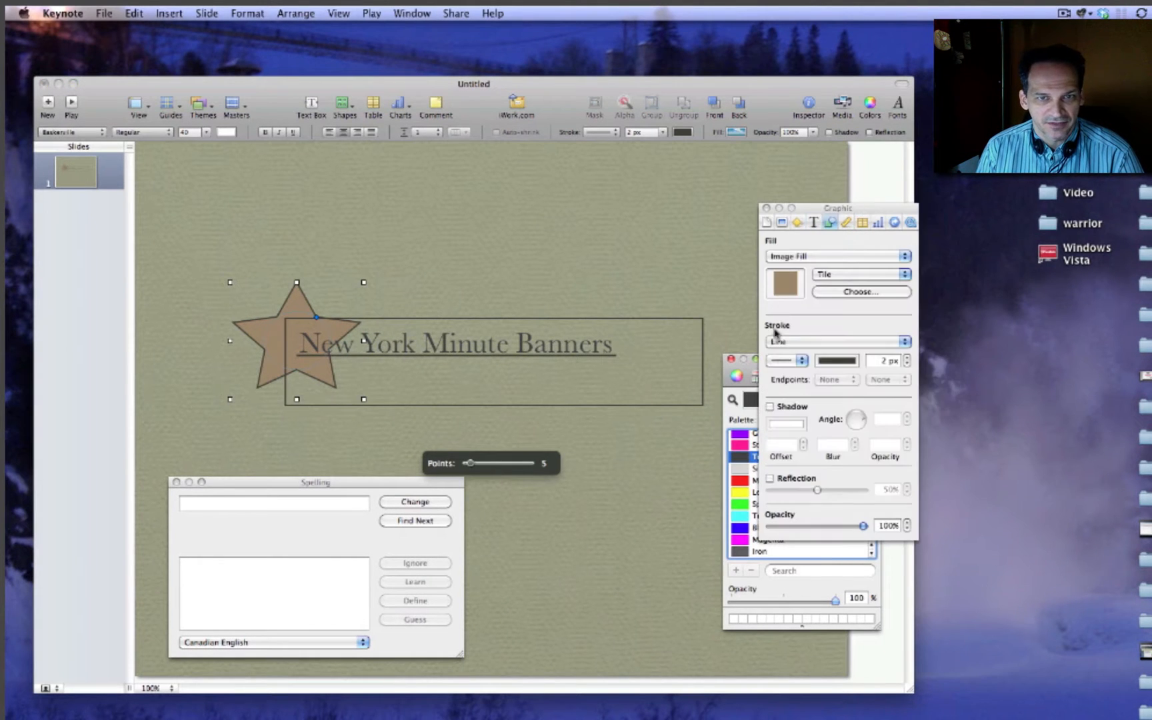
- Give the star a gradient fill
click(836, 256)
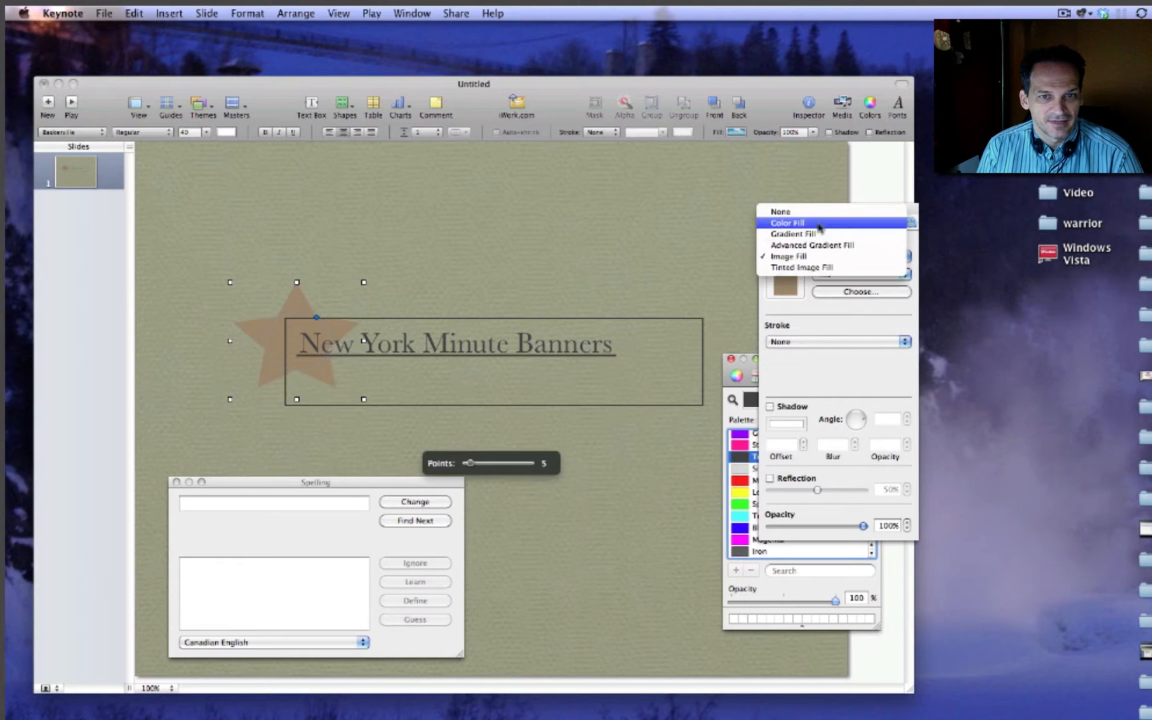
click(791, 234)
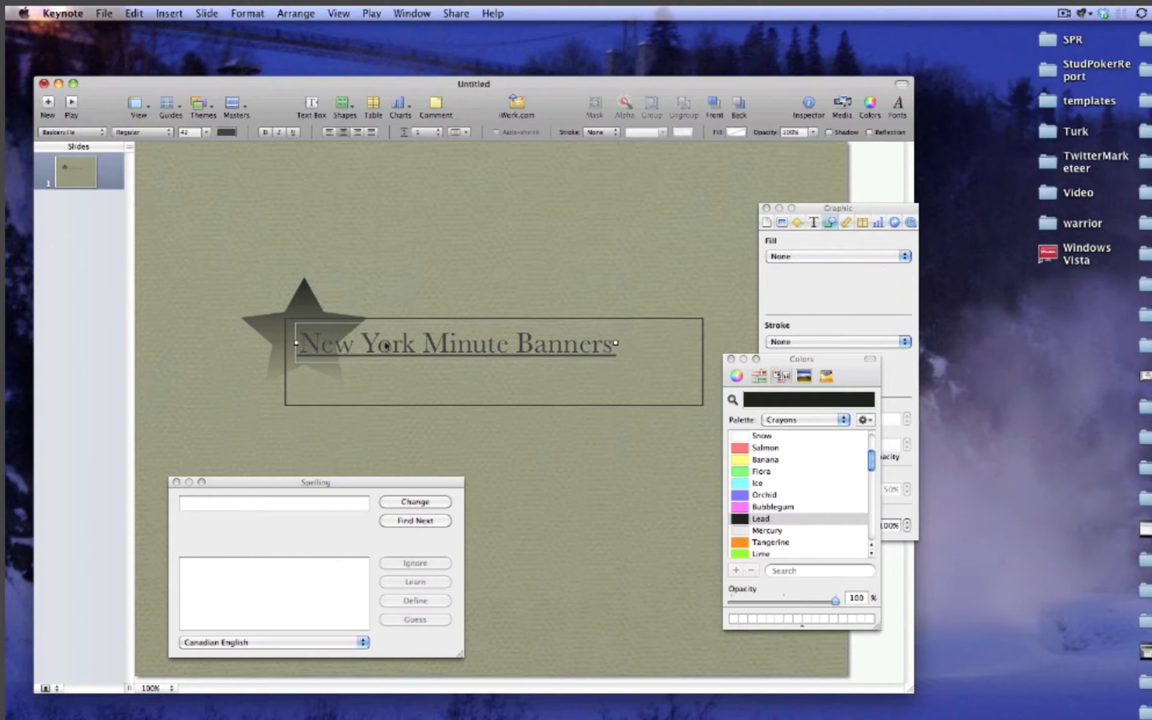
click(814, 222)
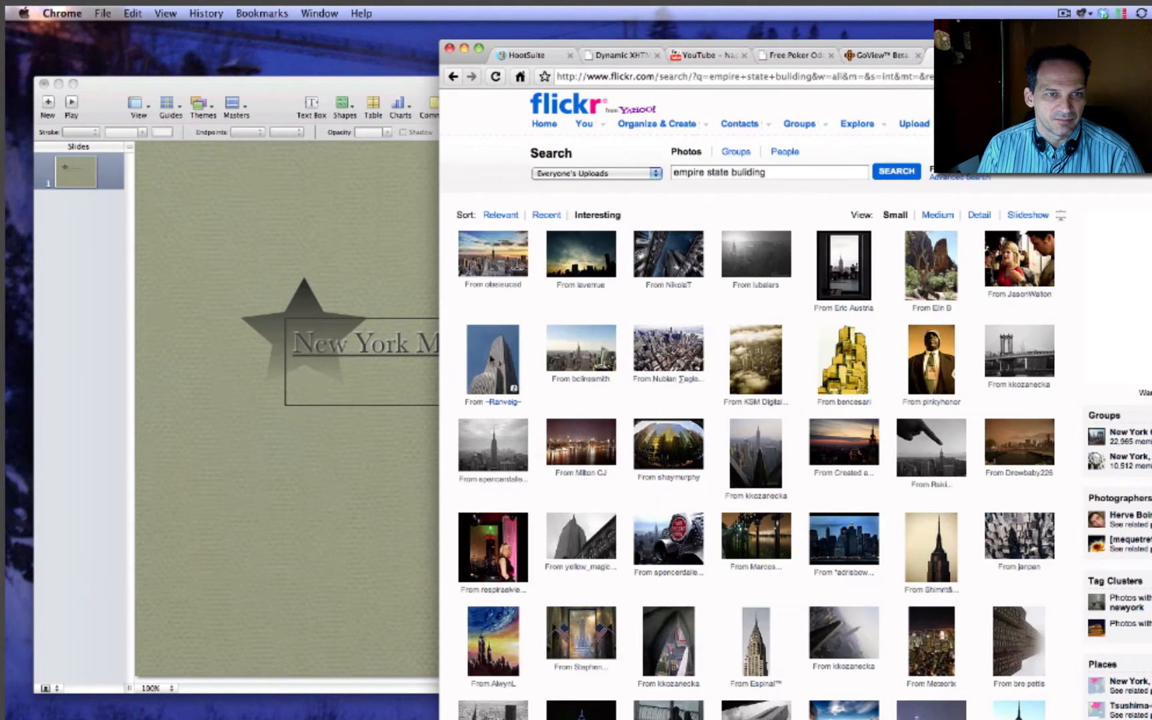
- Open the Empire State Building photo on Flickr and dismiss its note prompt
click(492, 360)
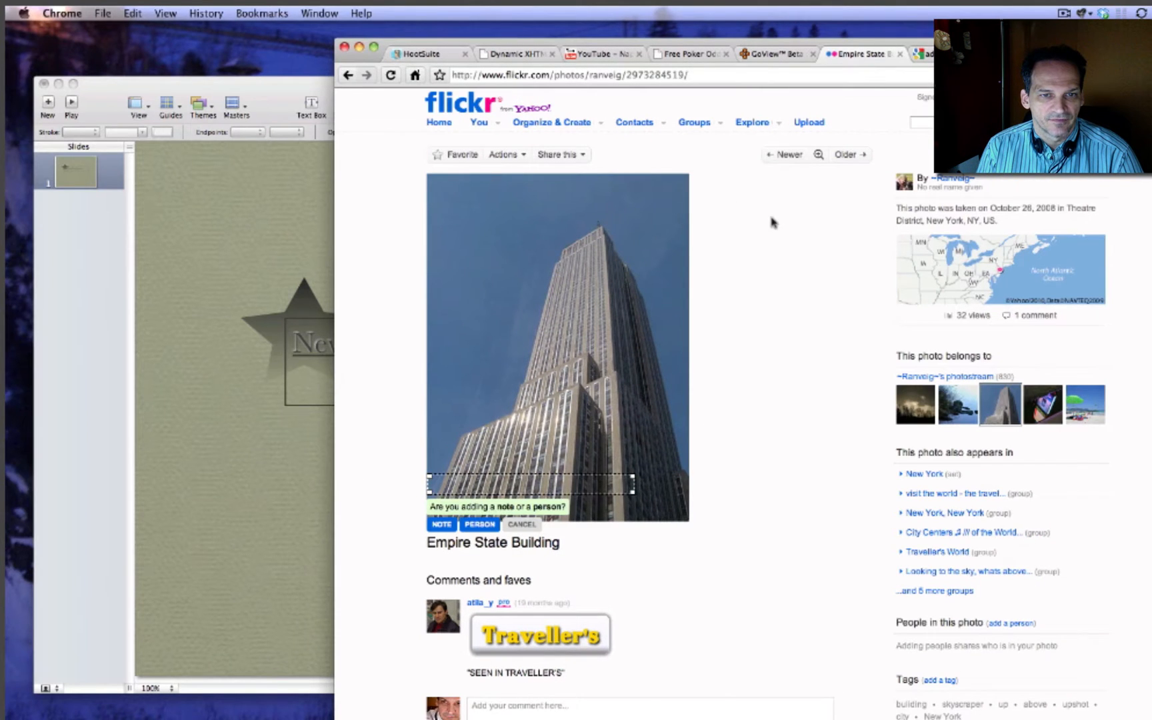
click(523, 524)
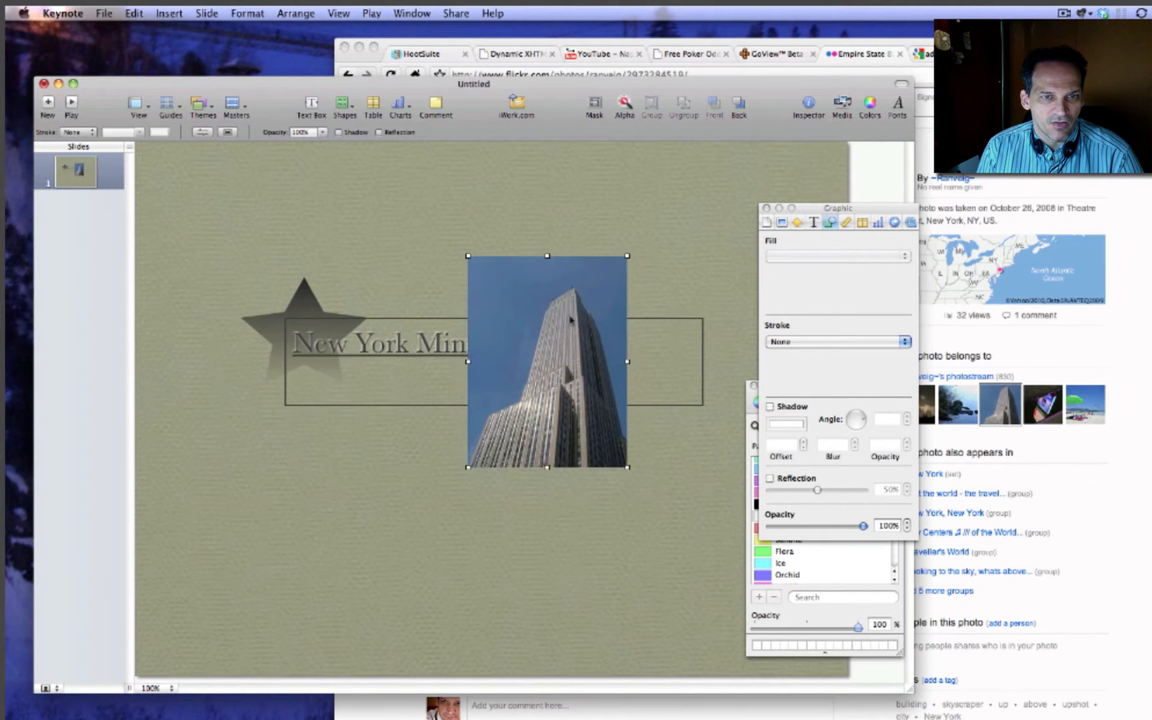
- Shrink the skyscraper photo into the rectangle's right end, then select the star and title
drag(547, 360, 458, 360)
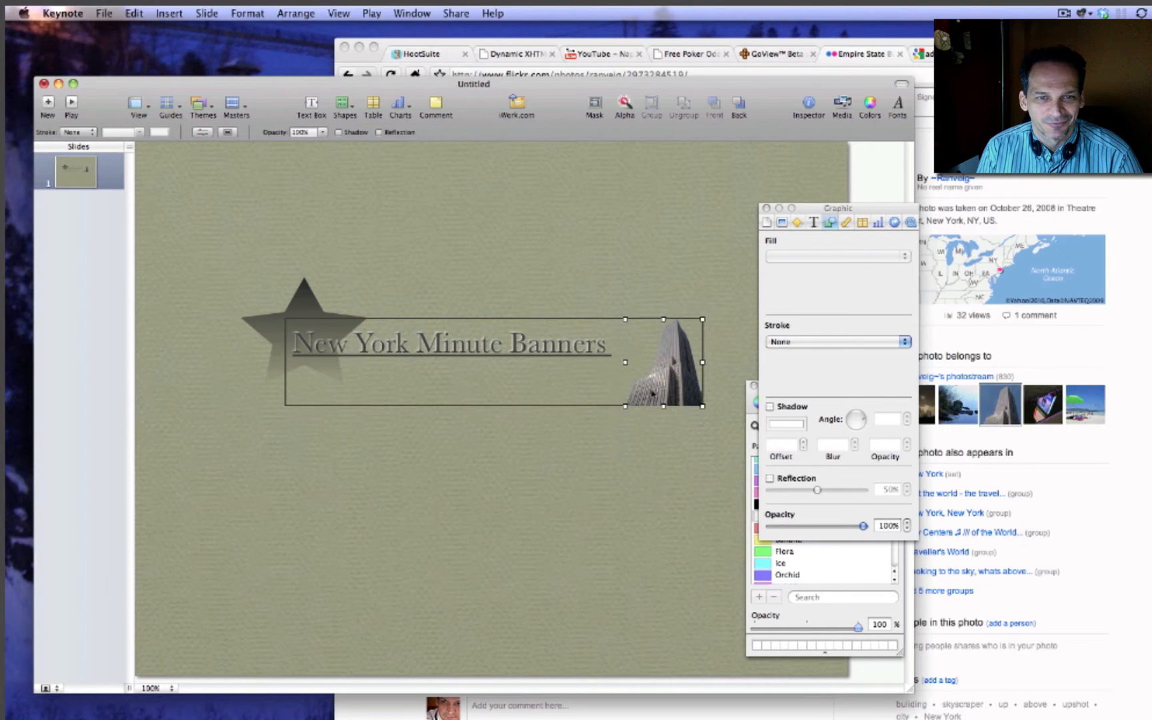
click(654, 173)
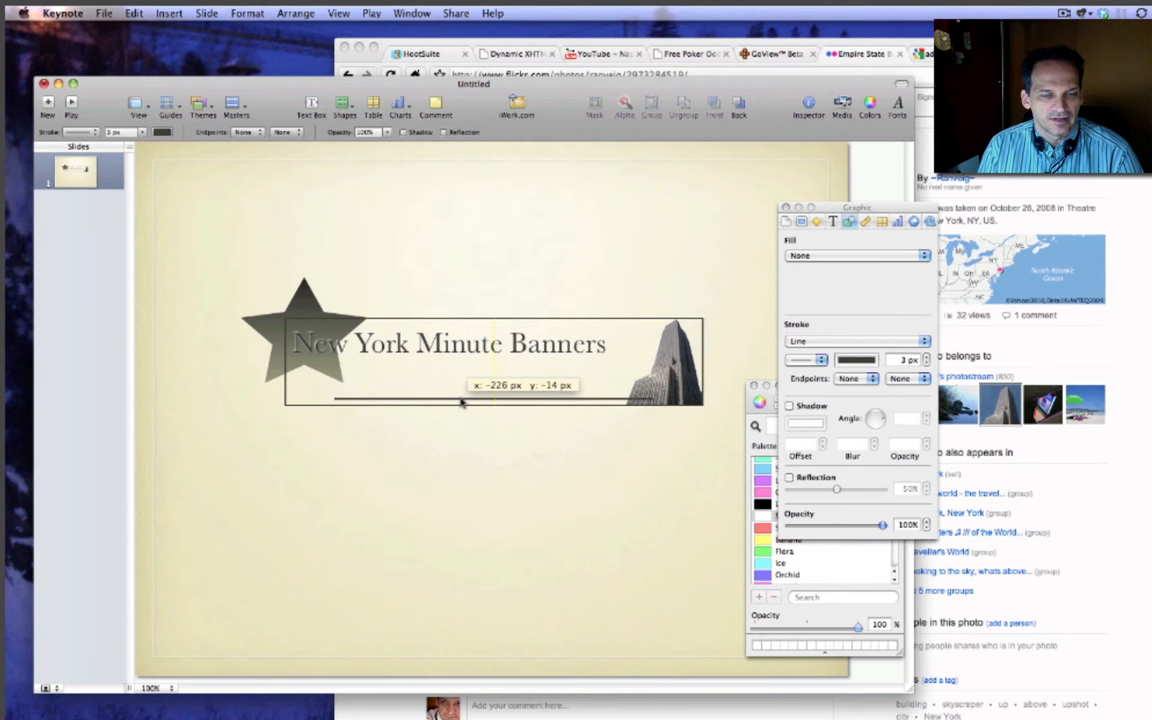
click(309, 323)
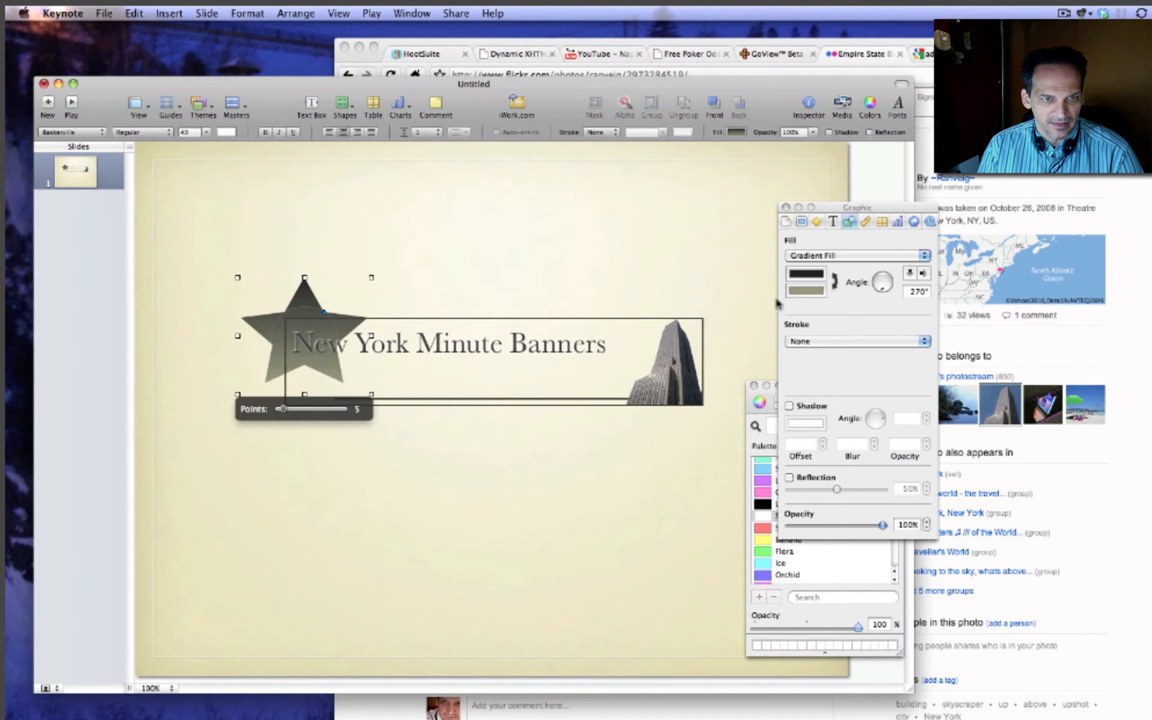
click(527, 492)
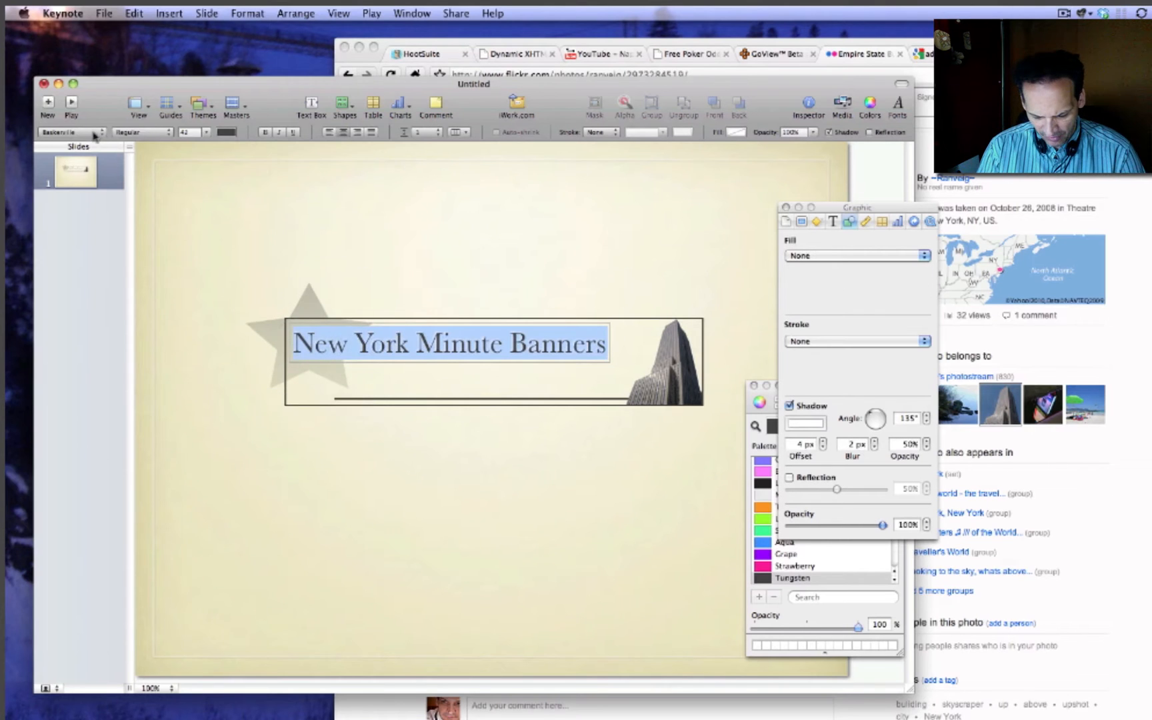
- Apply a bold small-caps font to the banner title from the font list
click(62, 132)
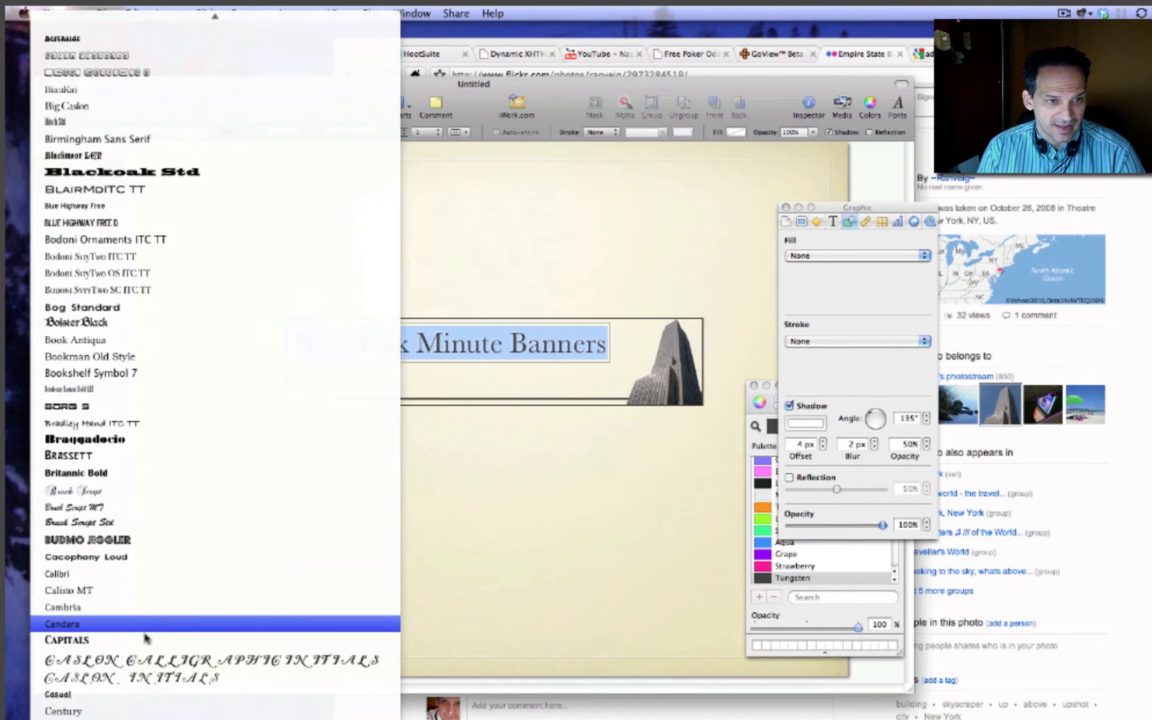
click(62, 623)
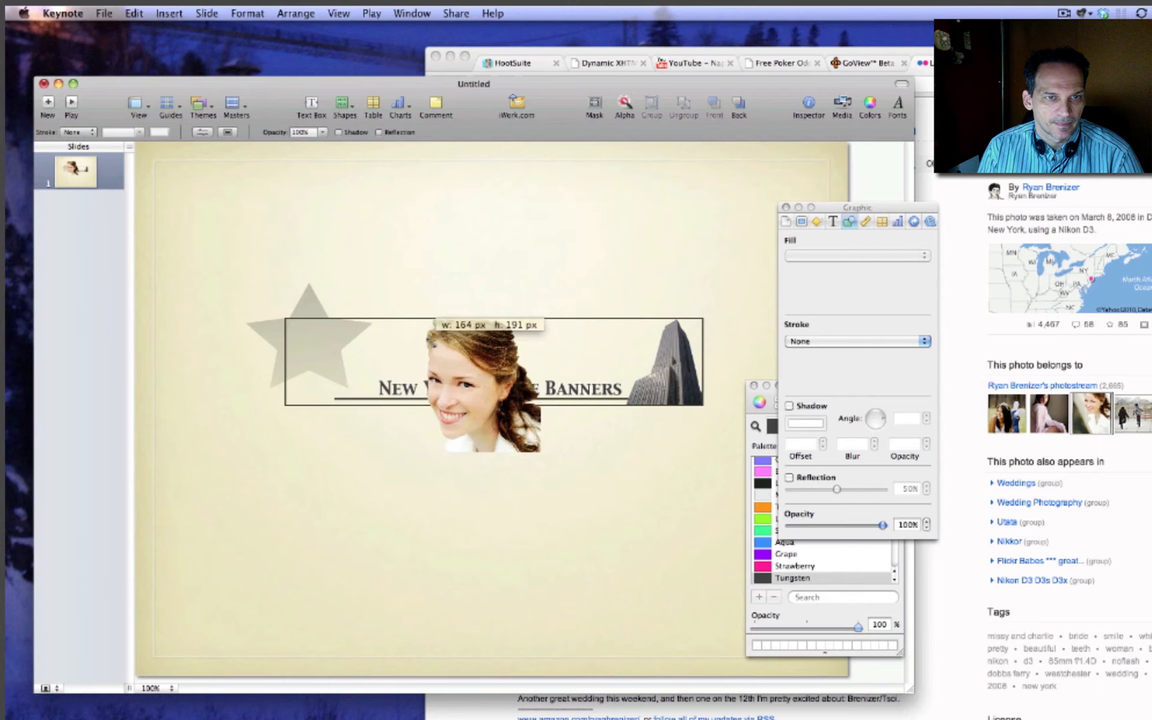
- Resize the woman's photo to banner height at its right end and select the skyscraper
drag(533, 445, 484, 408)
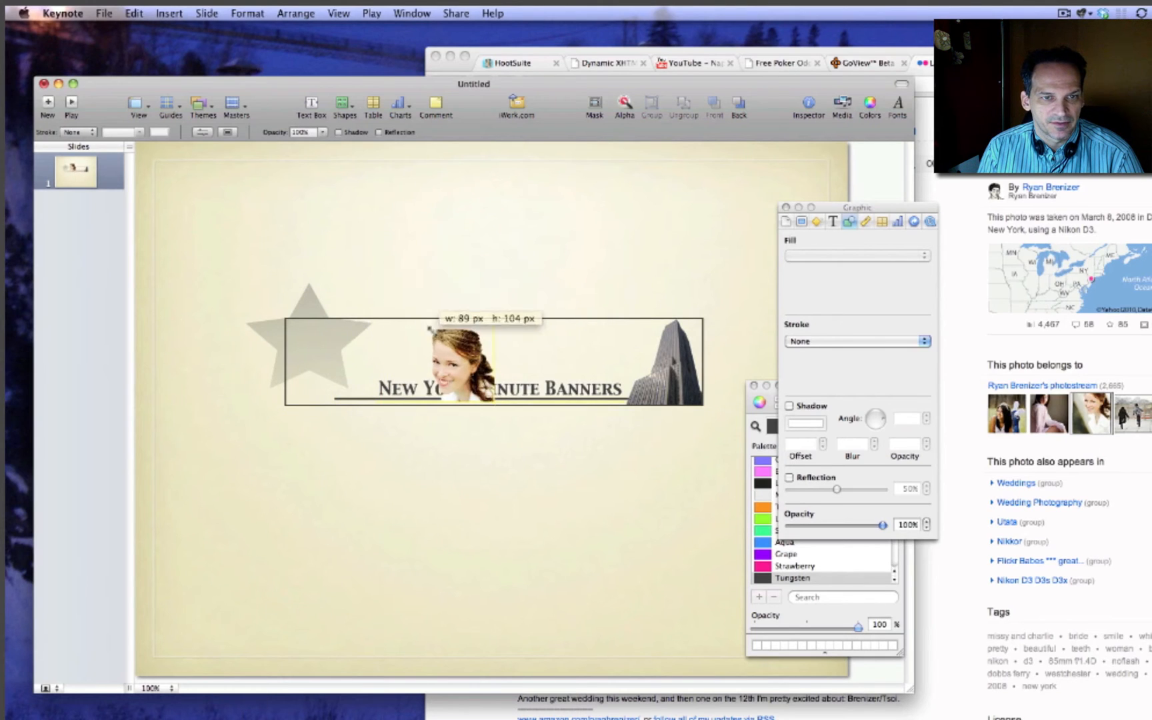
drag(452, 360, 639, 360)
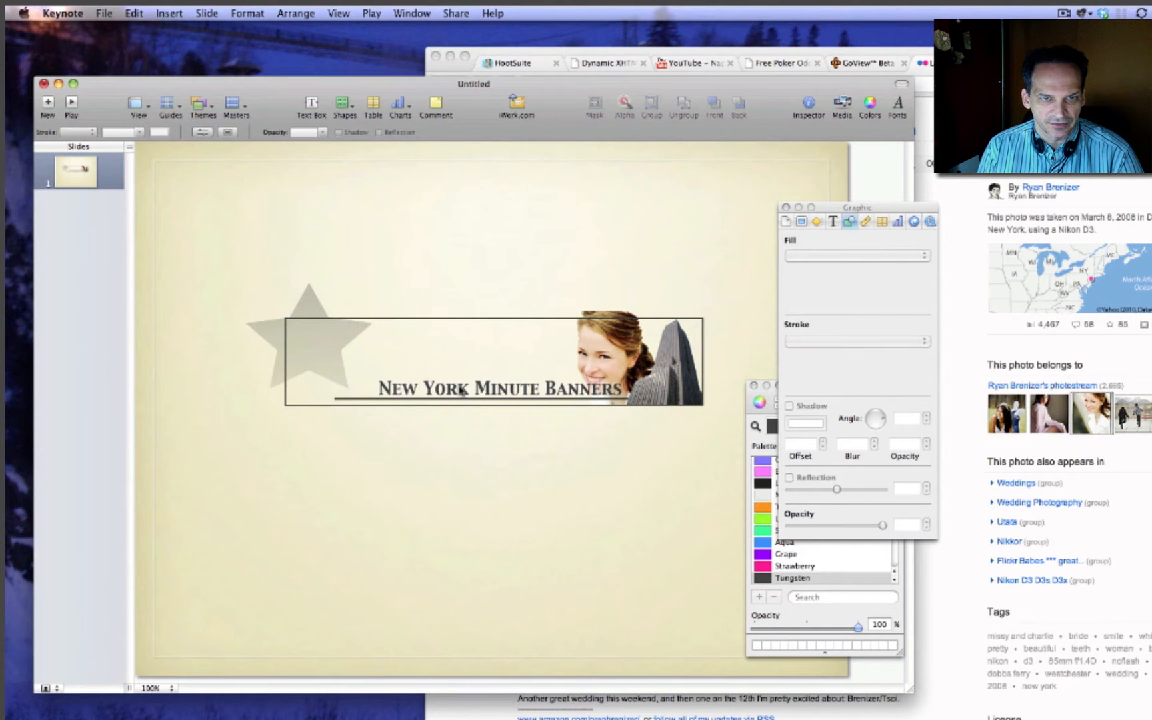
click(492, 387)
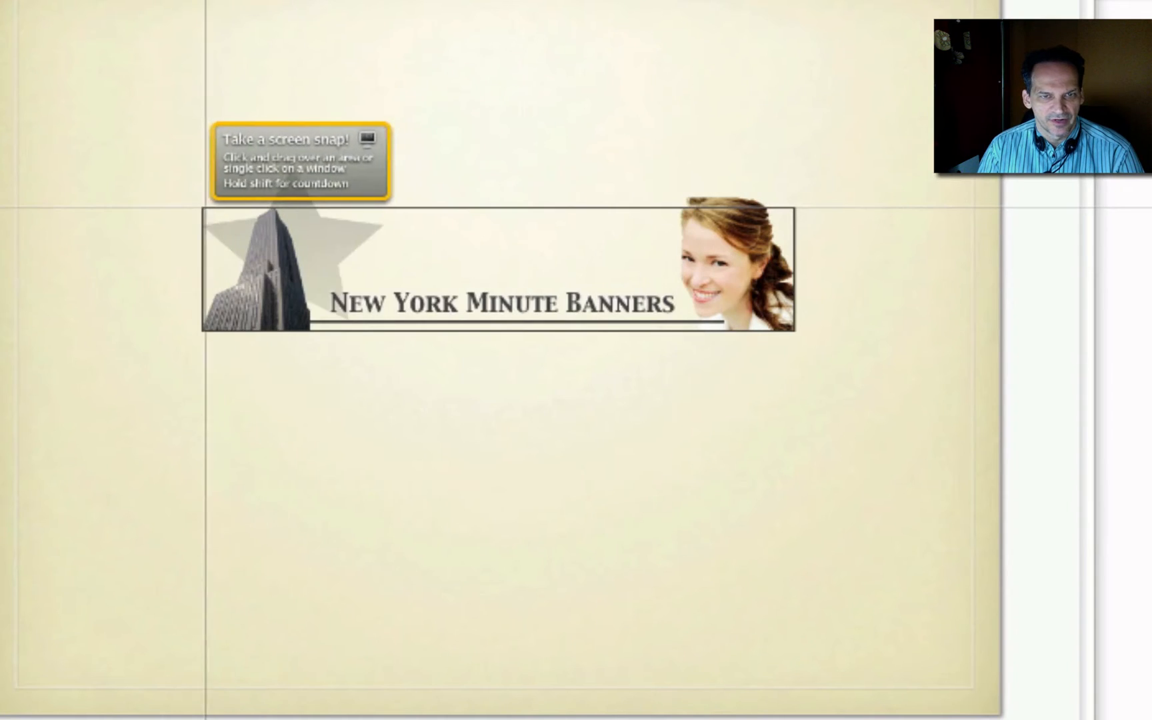
- Snap the banner area in Skitch and drop the captured image onto the slide
drag(206, 209, 793, 330)
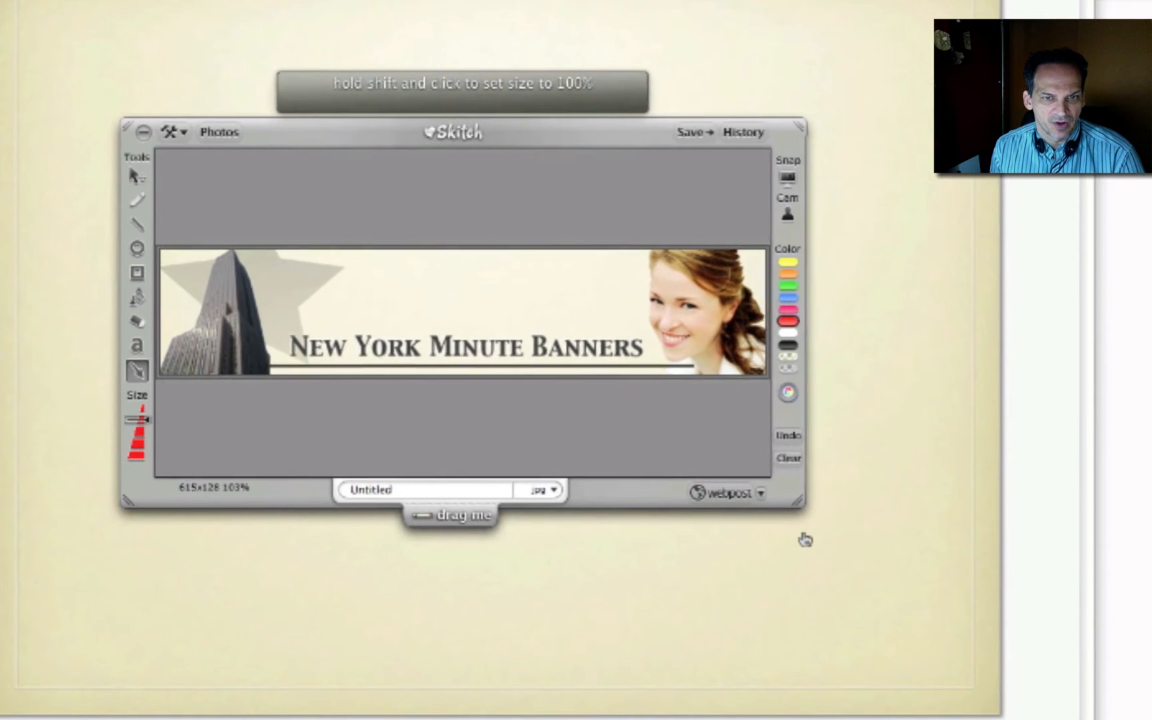
drag(451, 132, 771, 121)
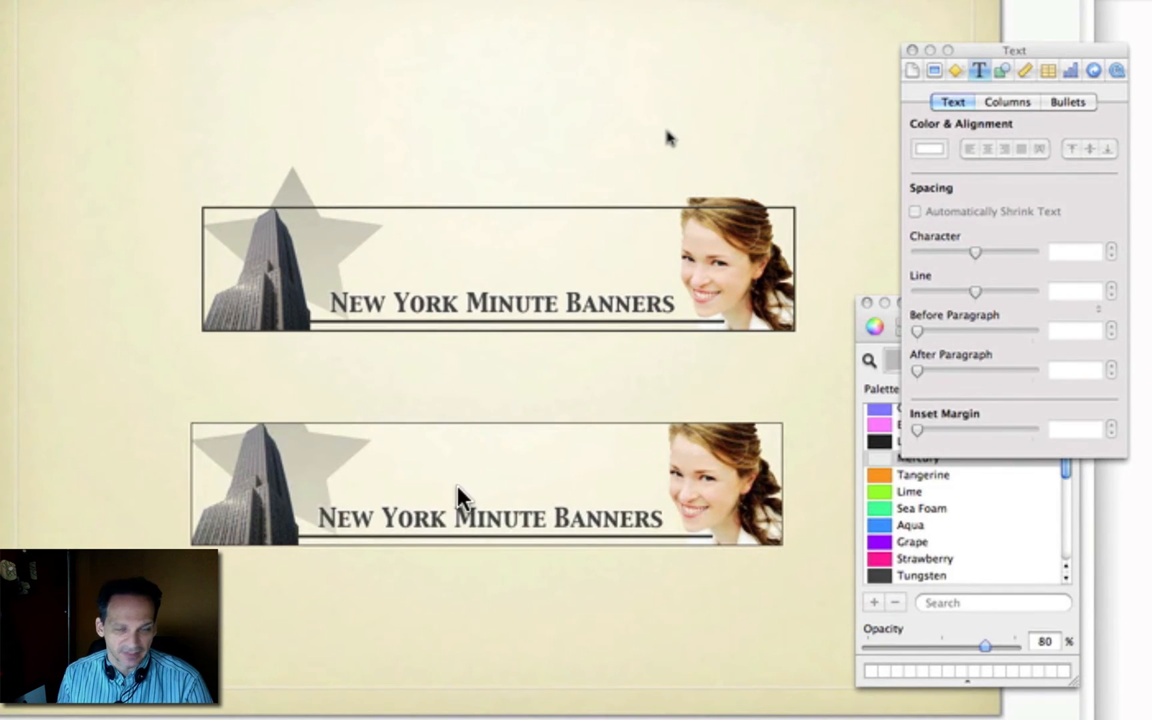
mouse_move(433, 507)
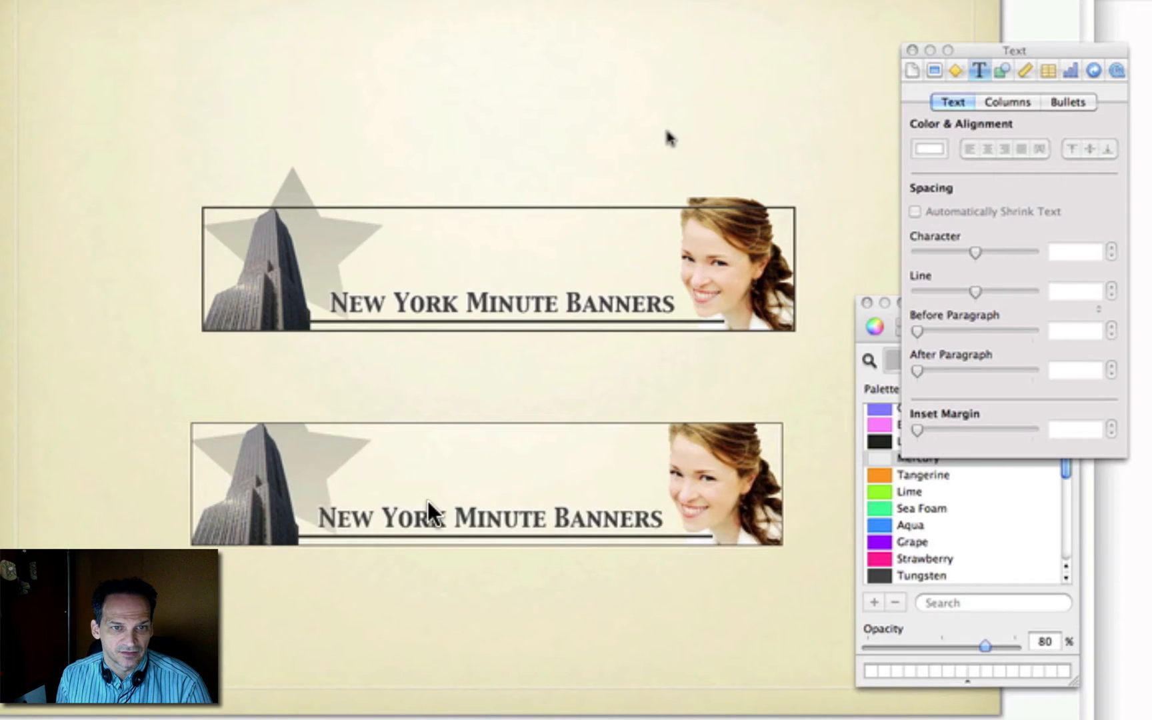
mouse_move(491, 496)
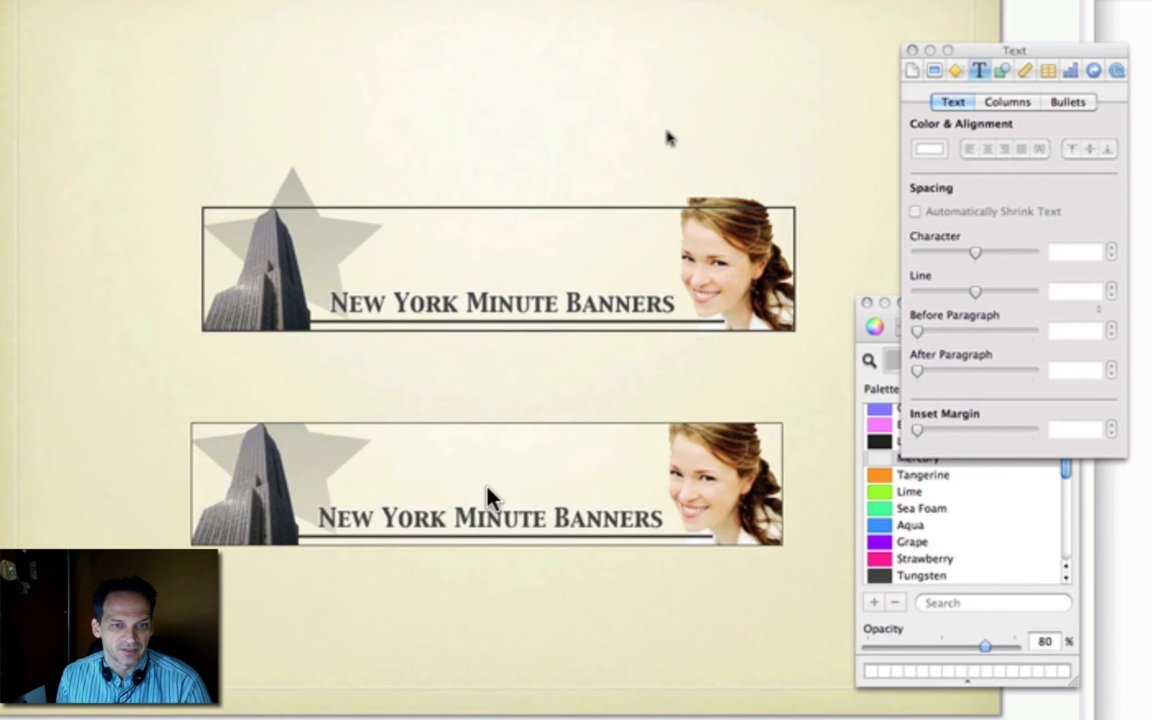
mouse_move(793, 247)
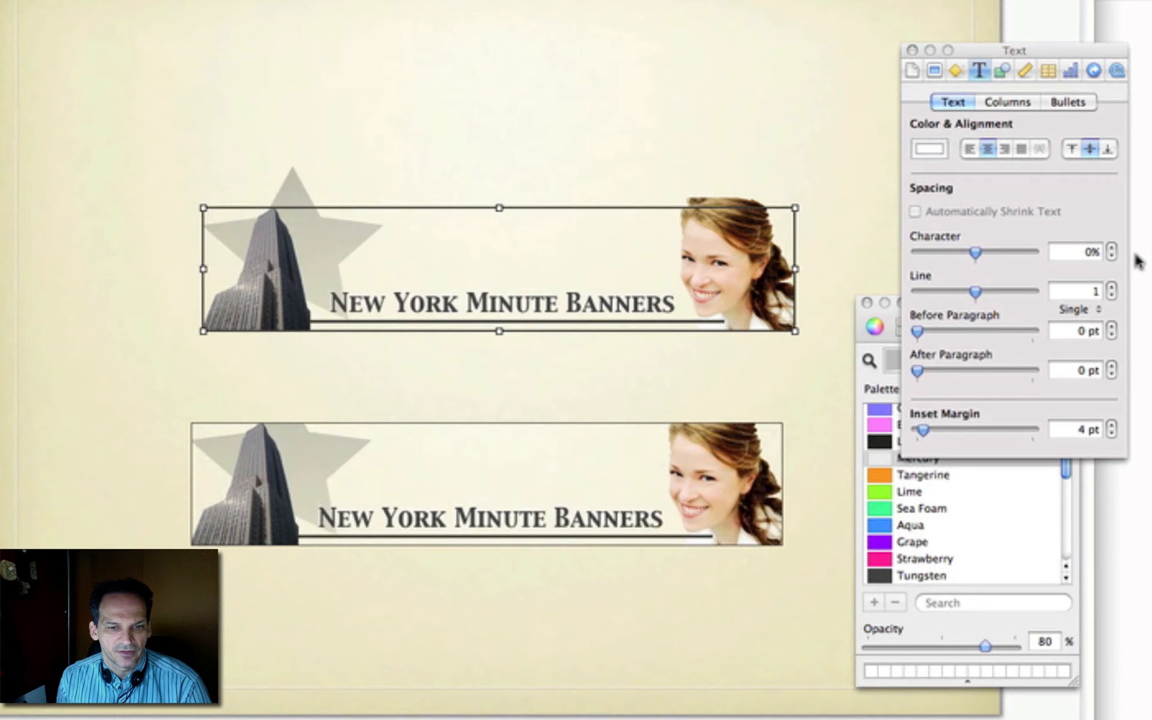
- Open the frame's border settings and lower the stroke colour's opacity
click(999, 70)
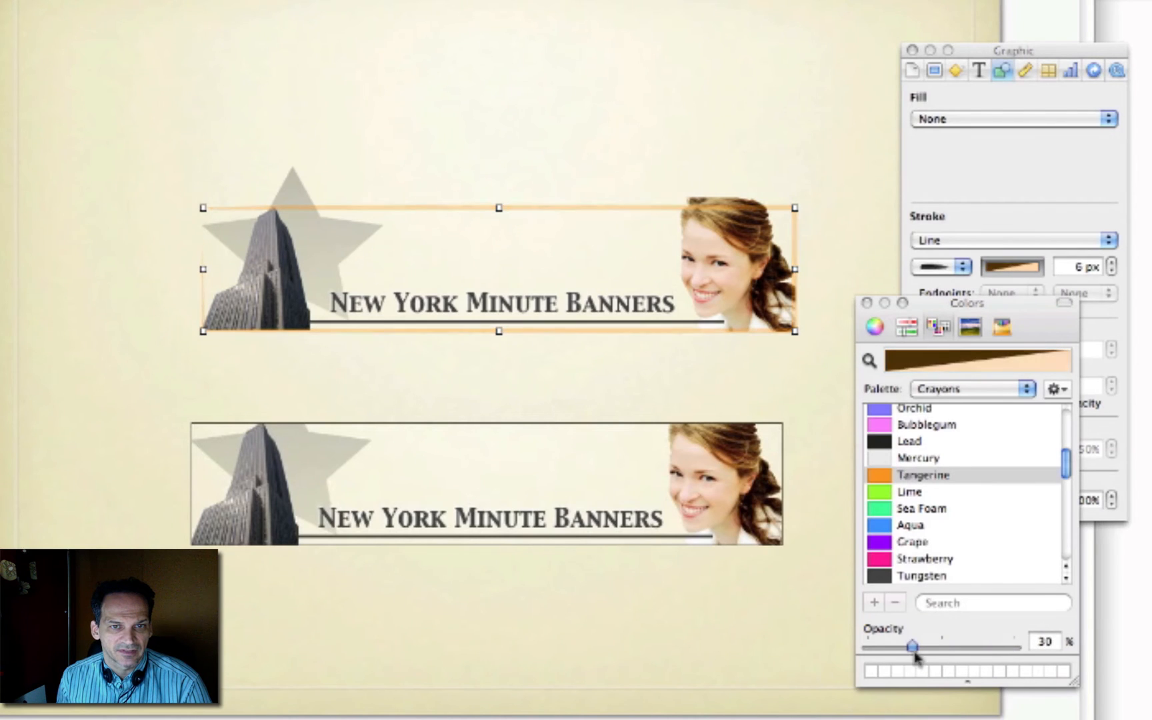
drag(915, 645, 901, 645)
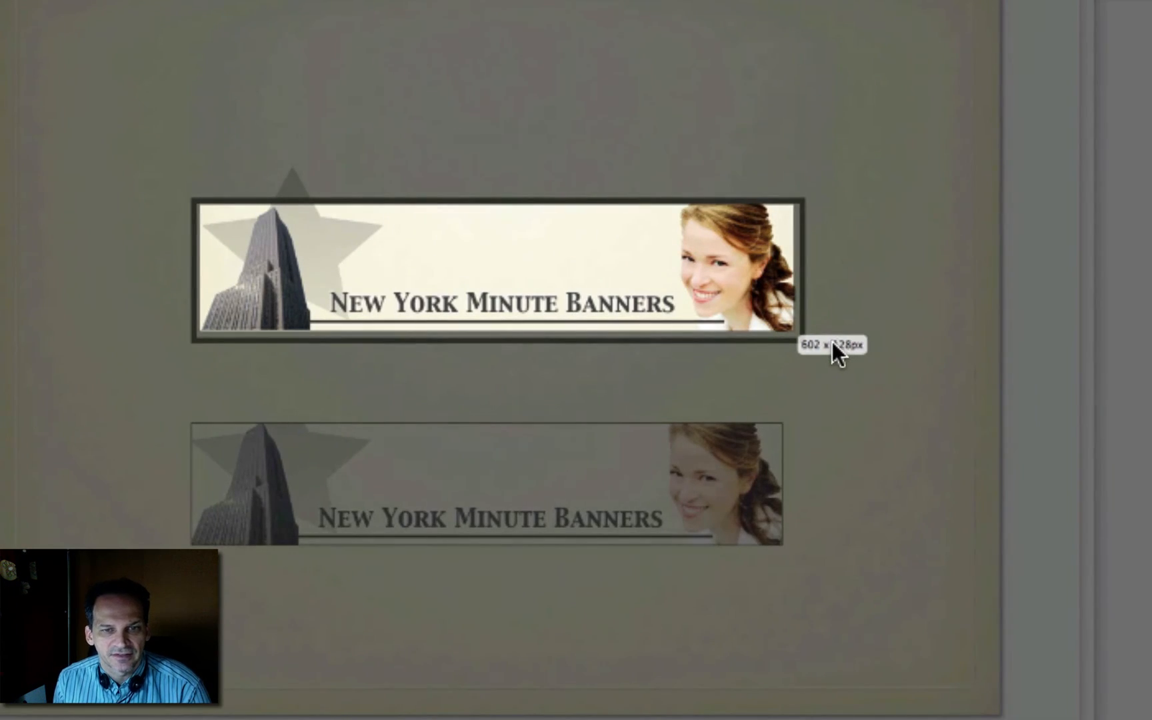
mouse_move(874, 367)
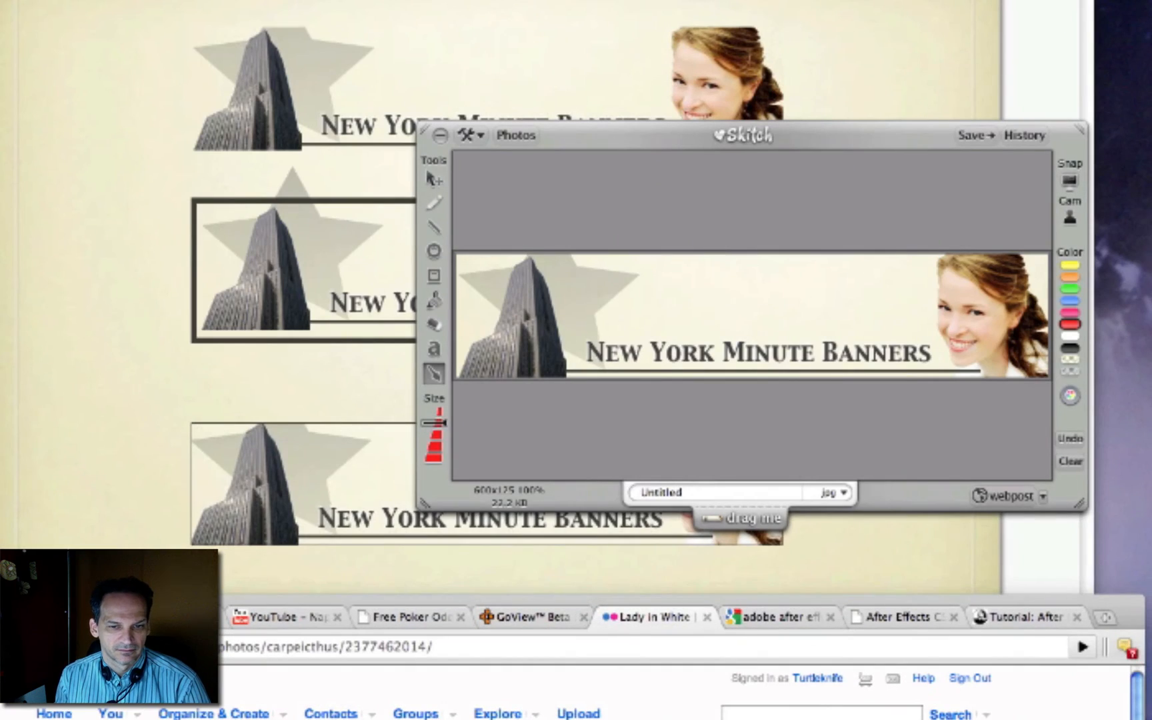
- Open Untitled-2.jpg in Preview, then show Skitch's history of past snaps
click(439, 135)
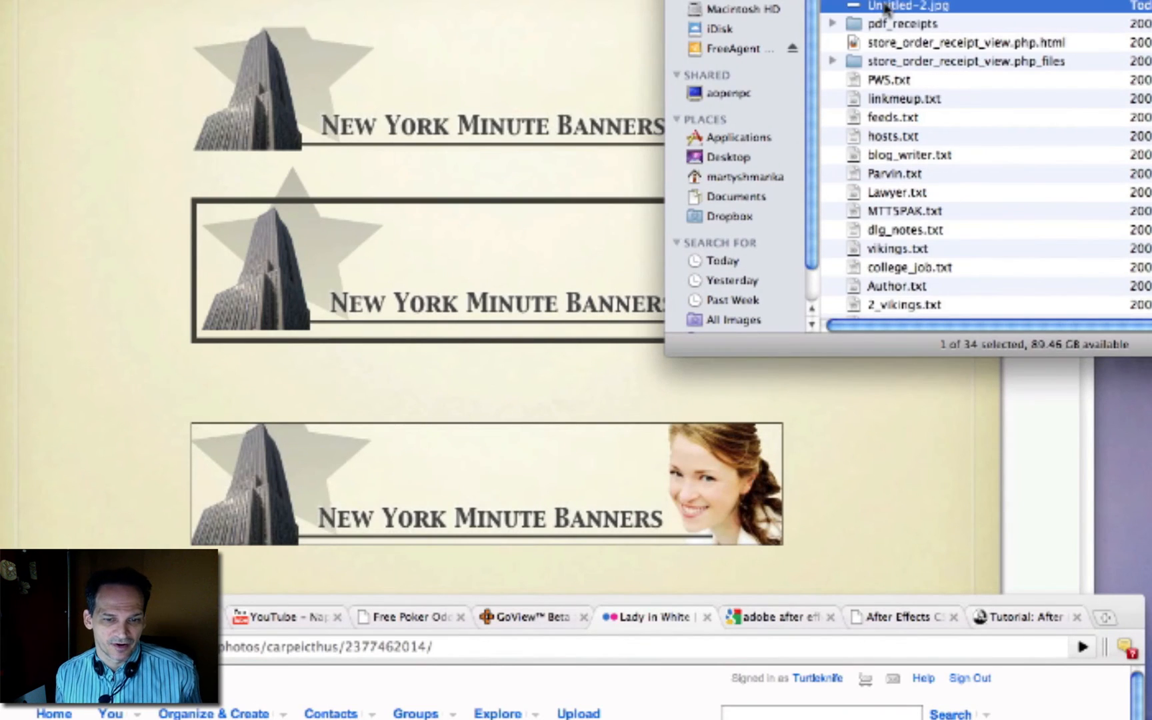
double_click(907, 6)
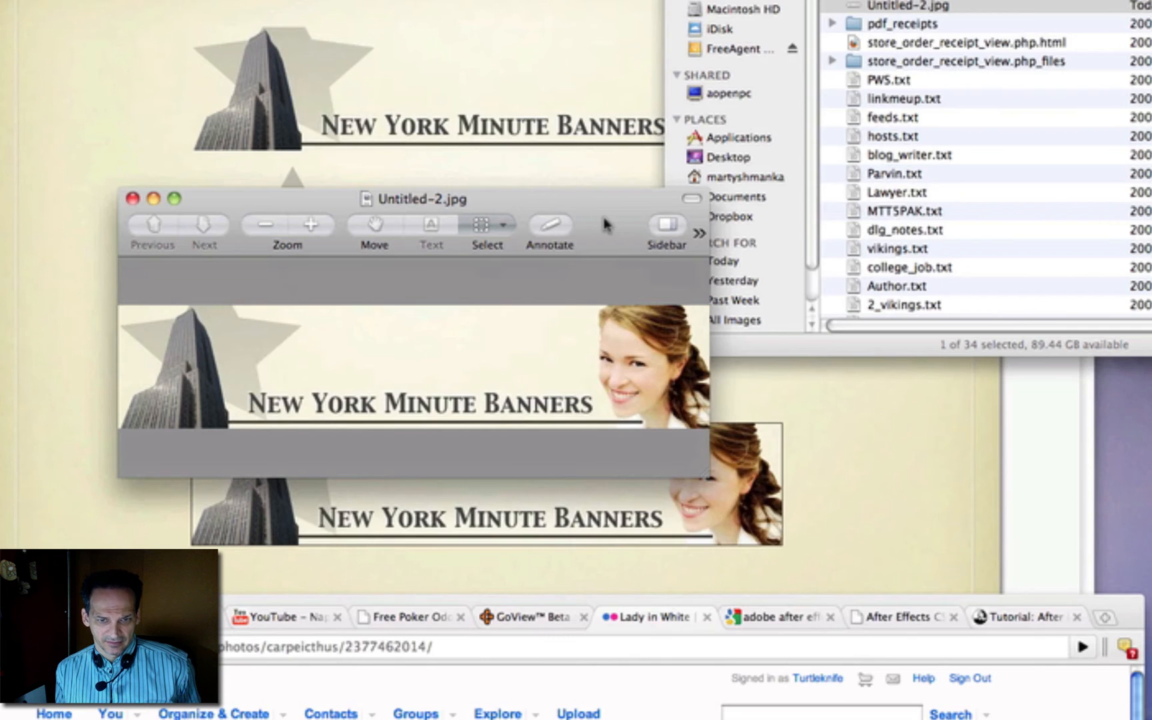
click(131, 198)
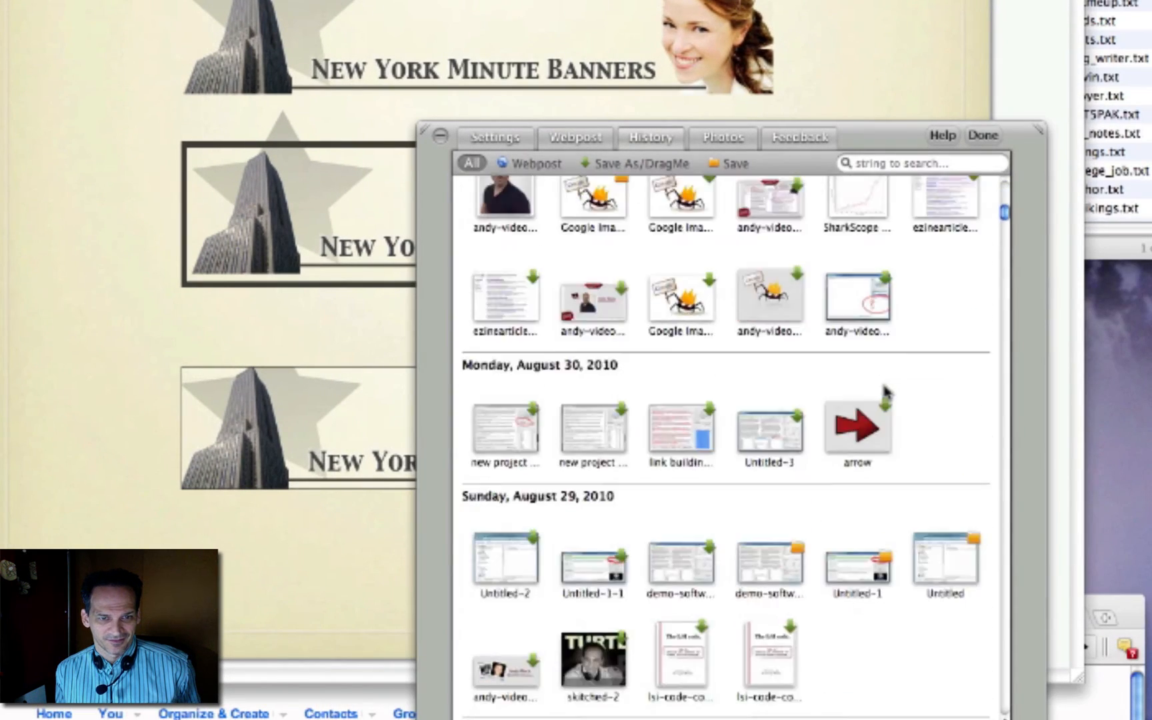
- Scroll through the Skitch snapshot history
scroll(down, 3)
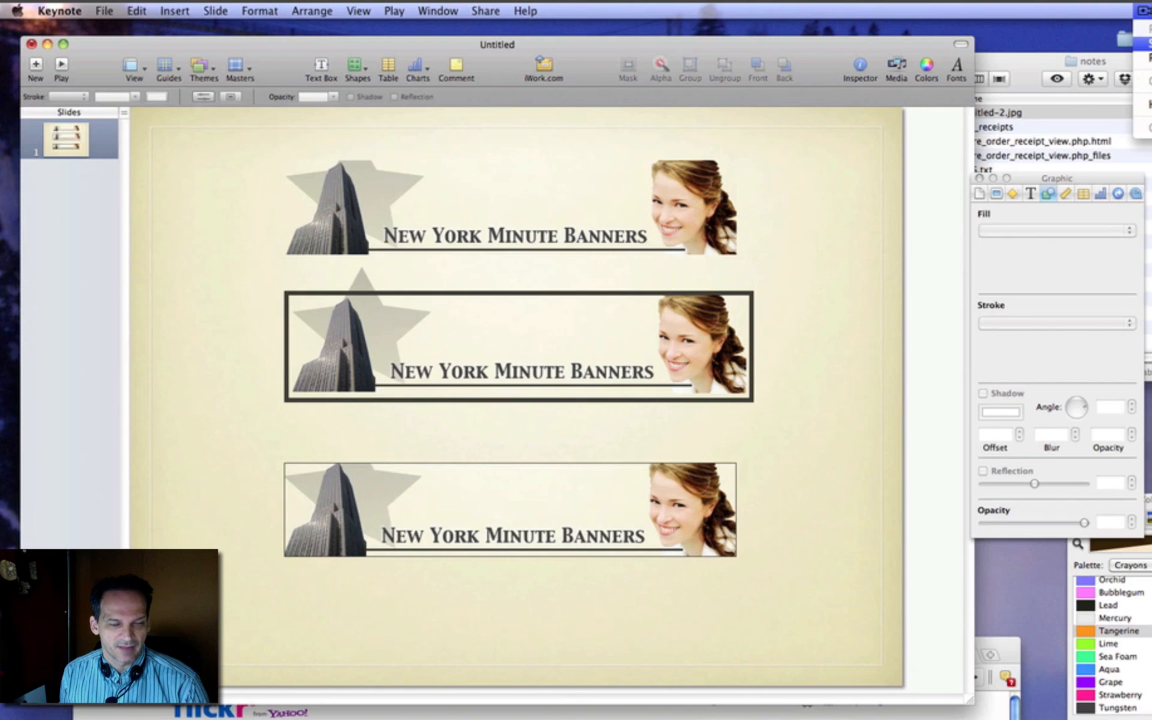
mouse_move(849, 333)
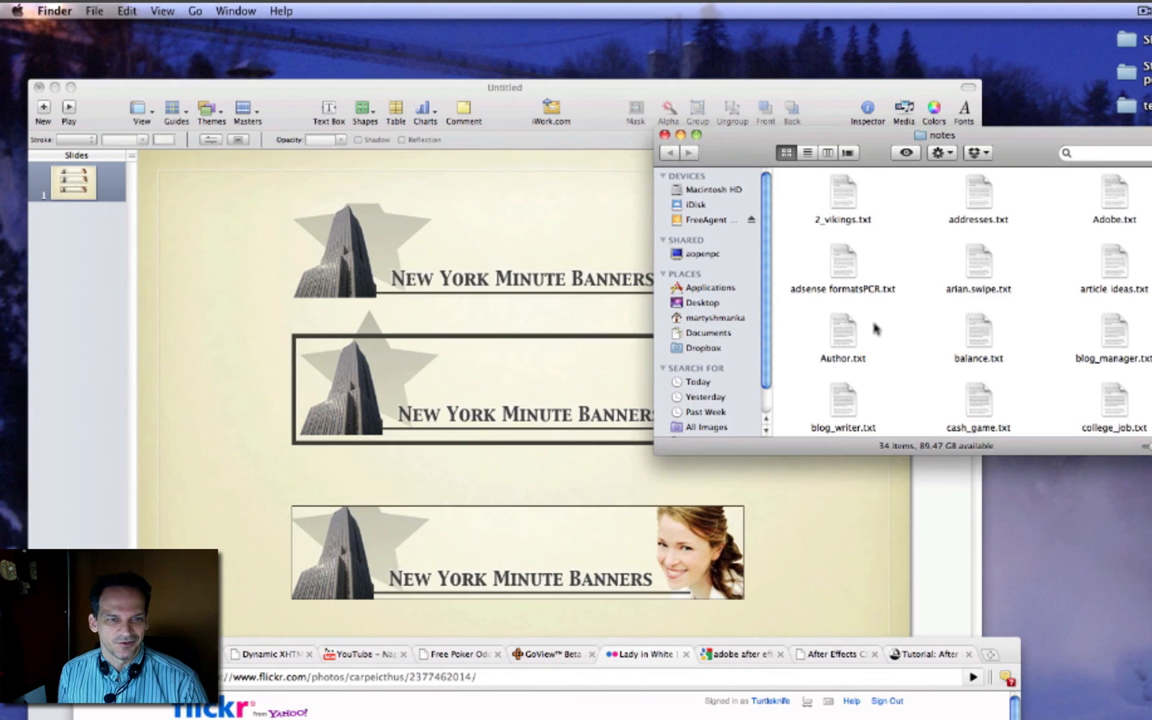
- Switch the notes folder to List view and open Untitled-2.jpg in Preview
click(807, 152)
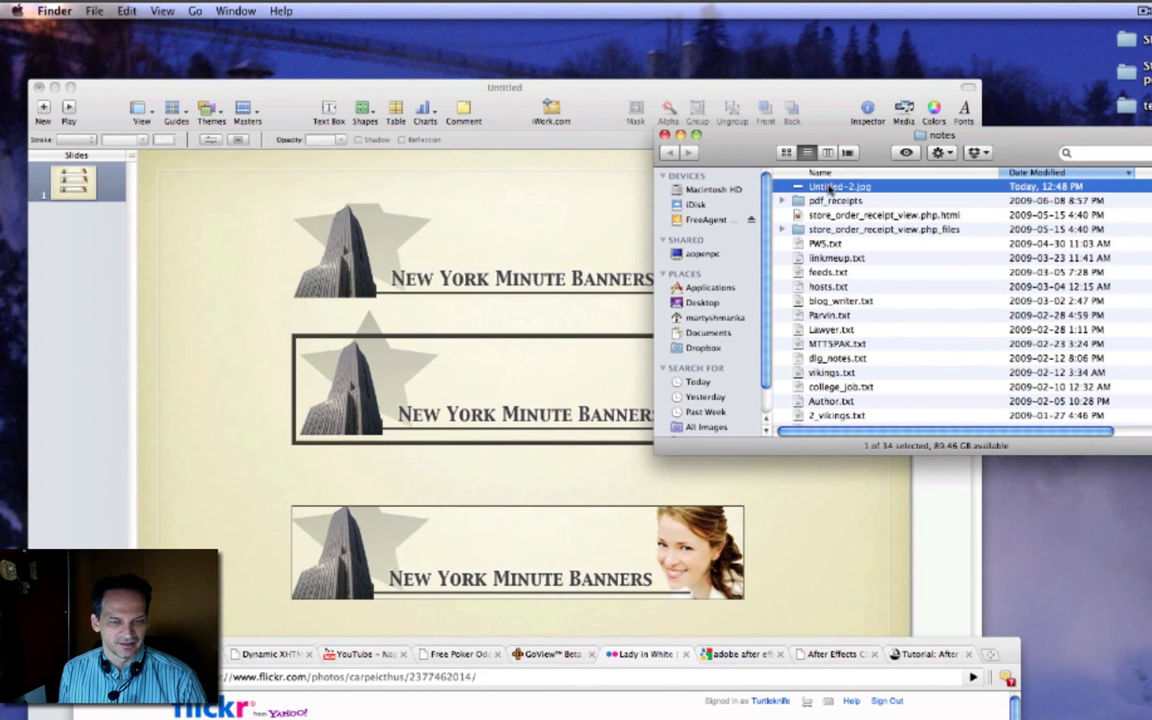
double_click(840, 186)
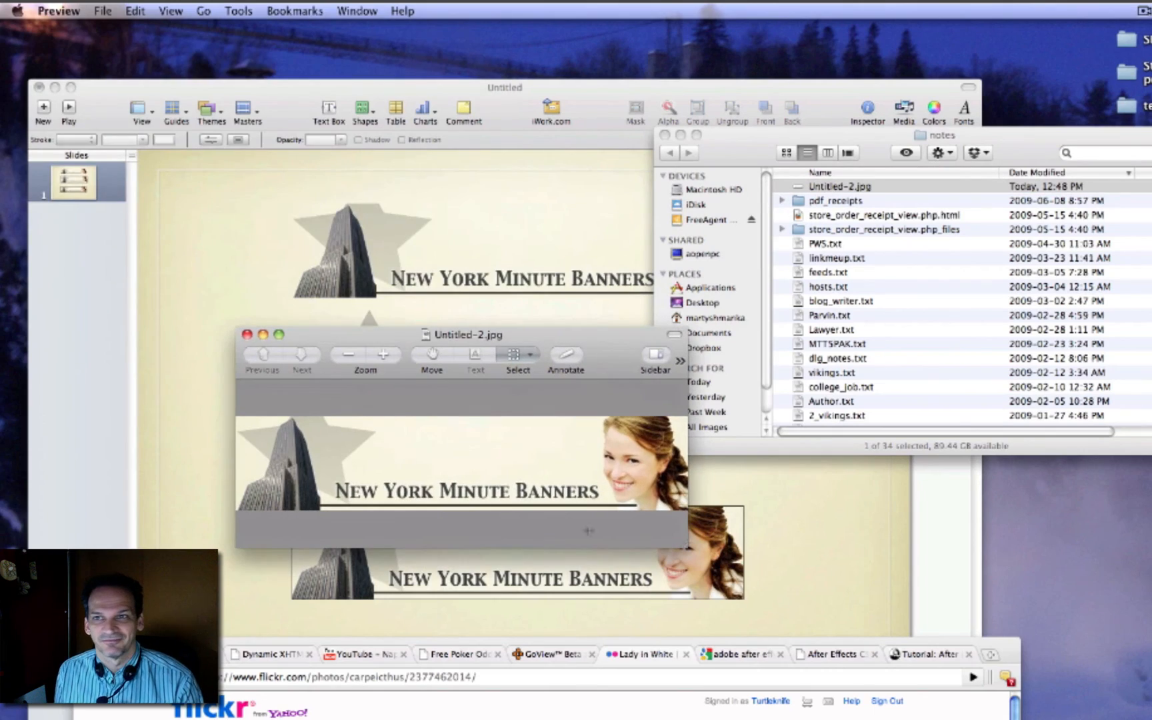